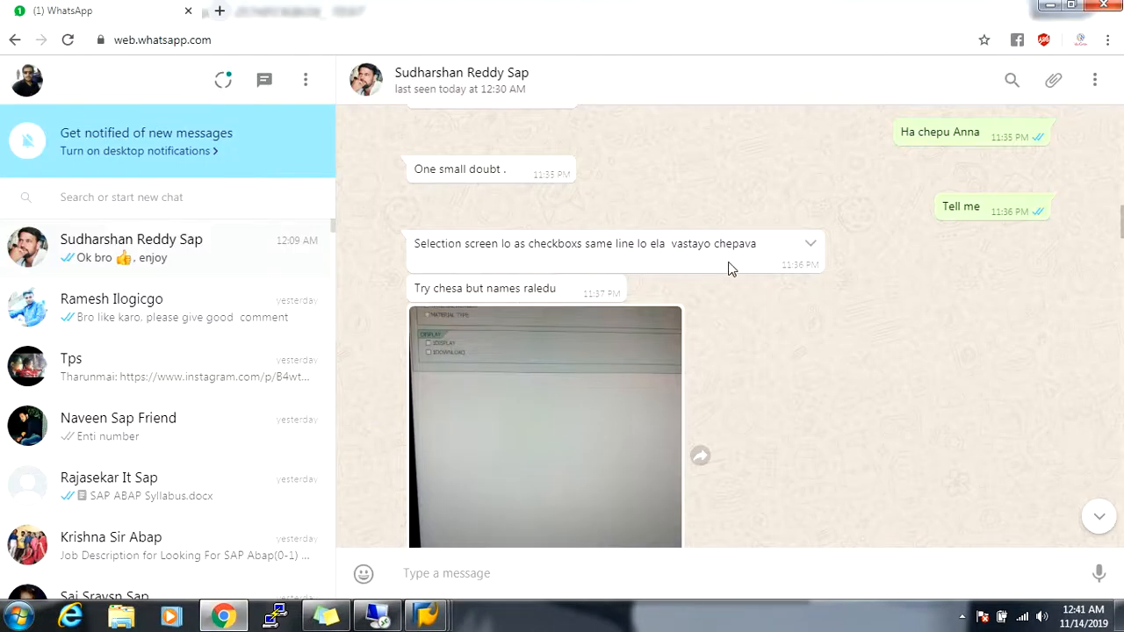
Step: Write SELECTION-SCREEN BEGIN OF LINE in report ZCHECKBOX_TEST, correcting SCREEN to LINE
left_click(729, 264)
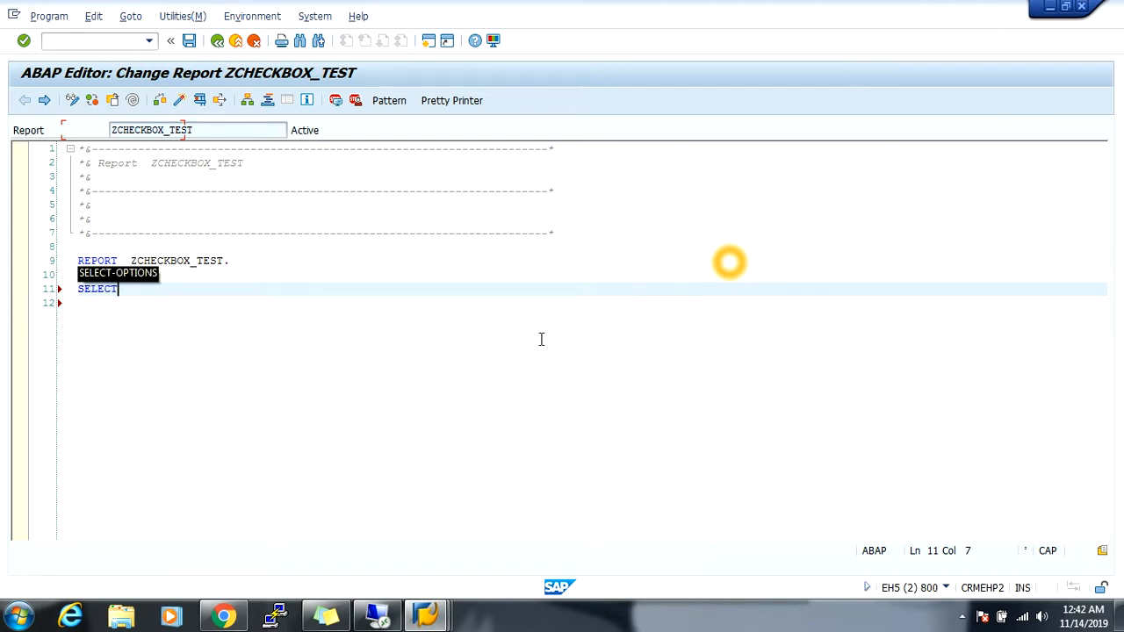
type("TION-SCREEN")
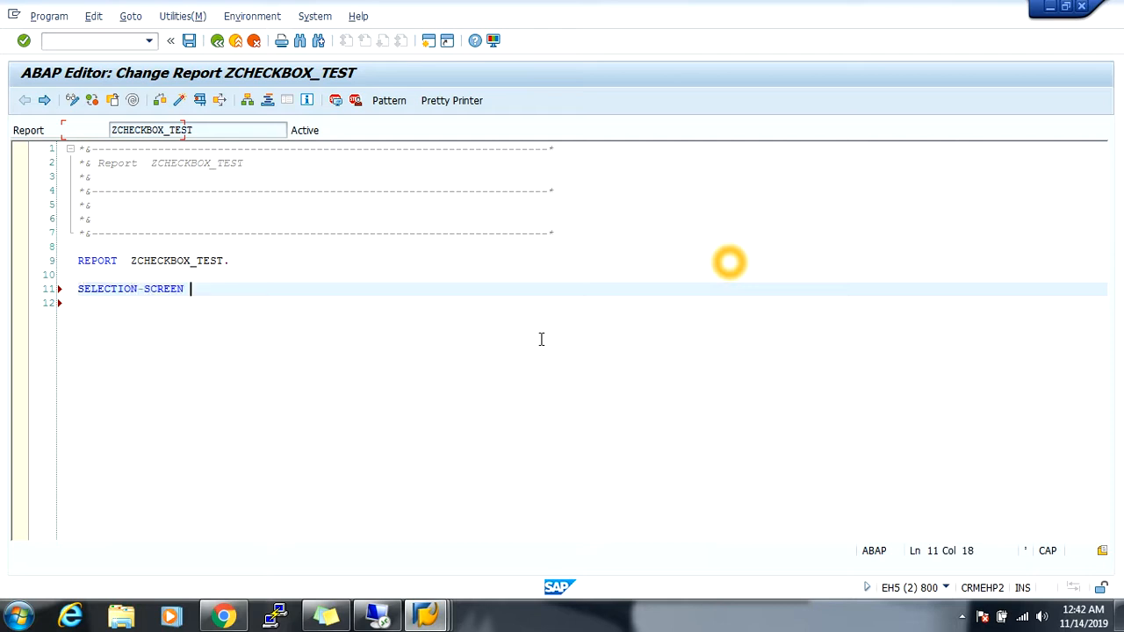
type("BEGIN OF SCREEN")
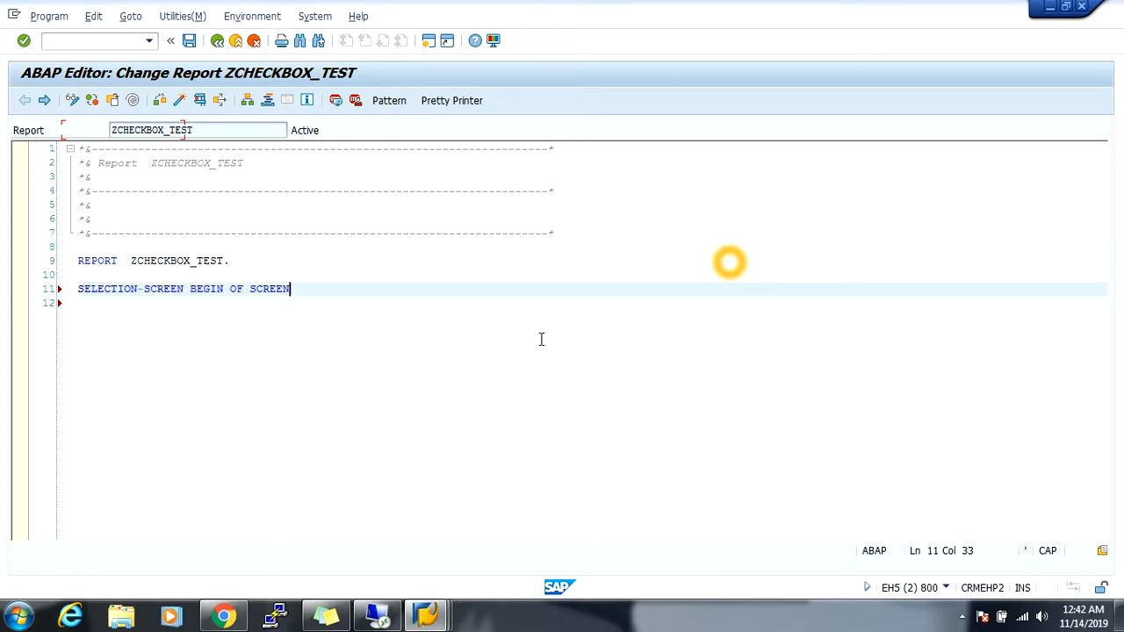
key("BackSpace")
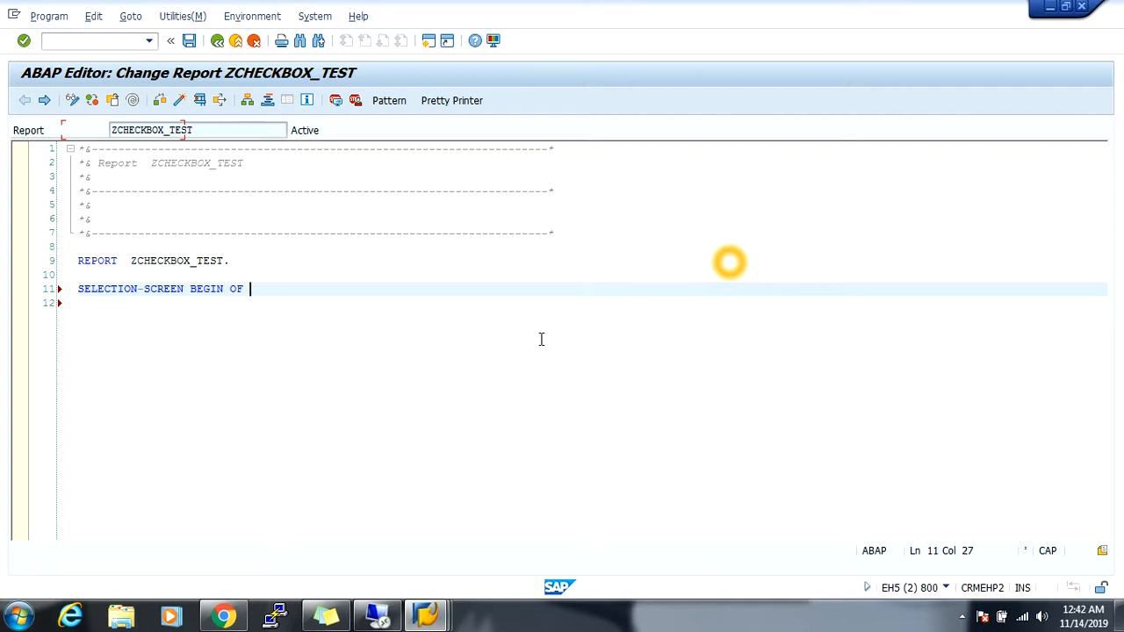
type("LINE.")
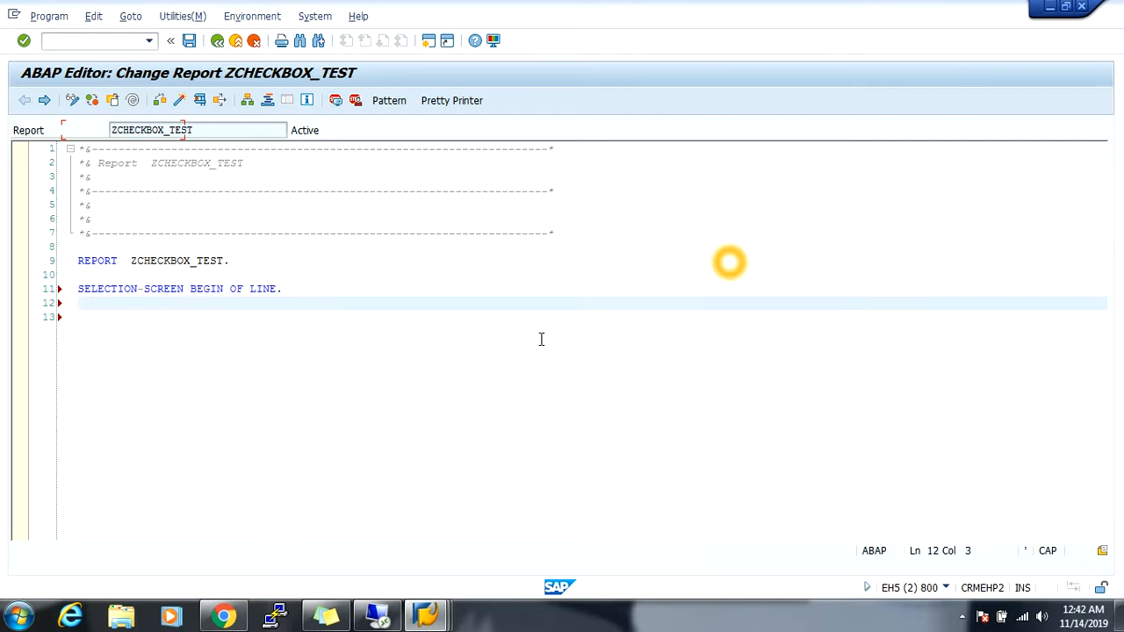
Step: Write the matching SELECTION-SCREEN END OF LINE. statement below it
type("SELECTION-SCRE")
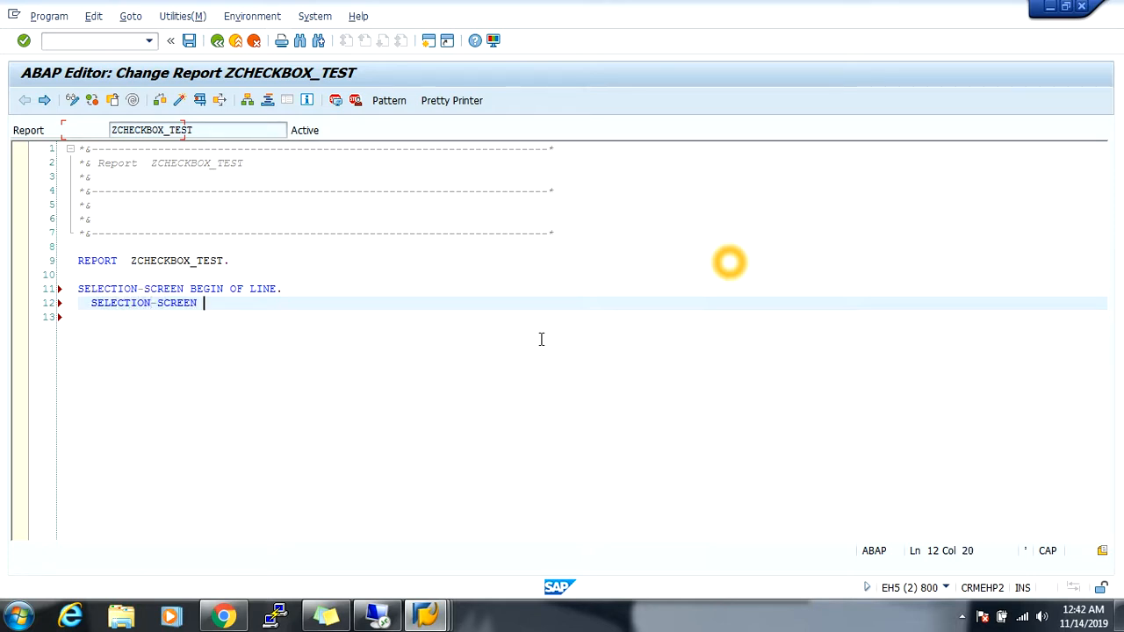
type("END OF SCR")
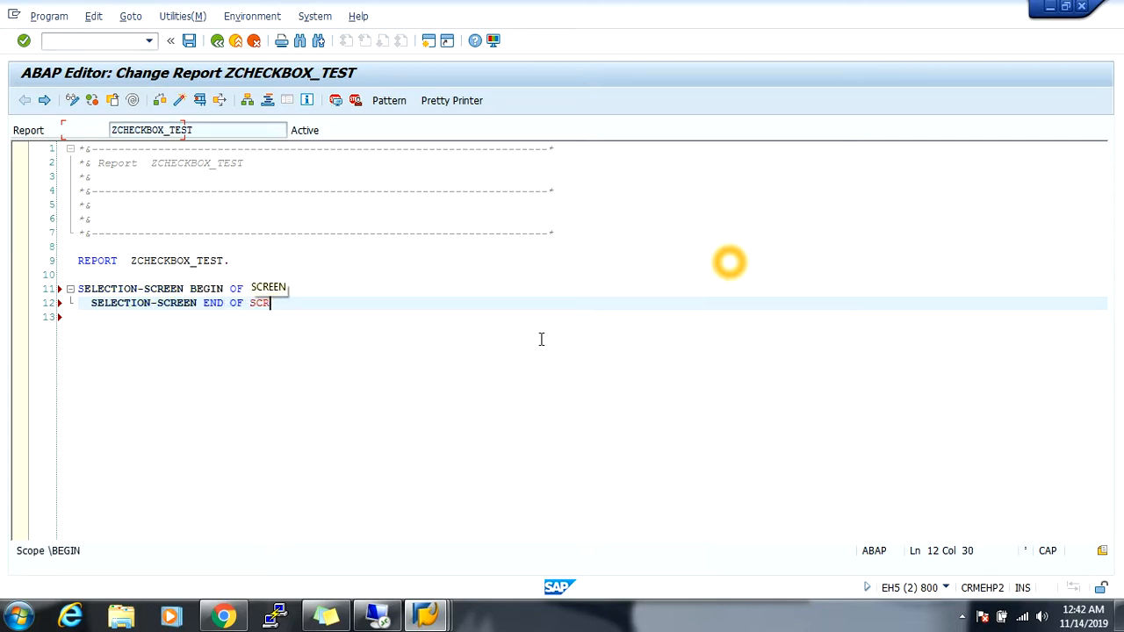
type("LINE")
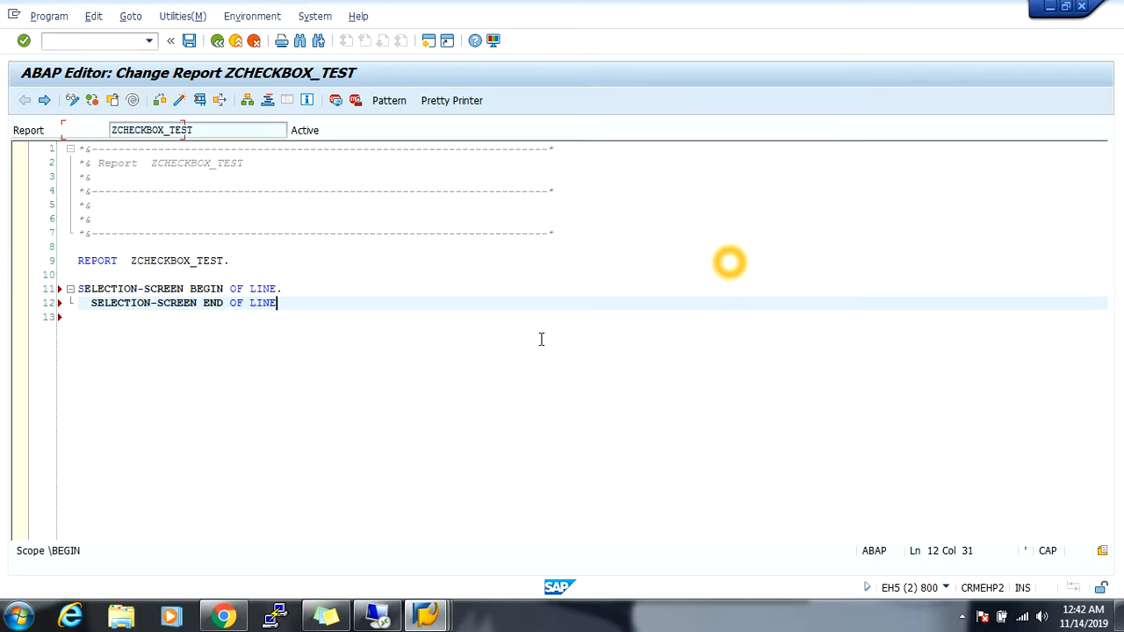
type(".")
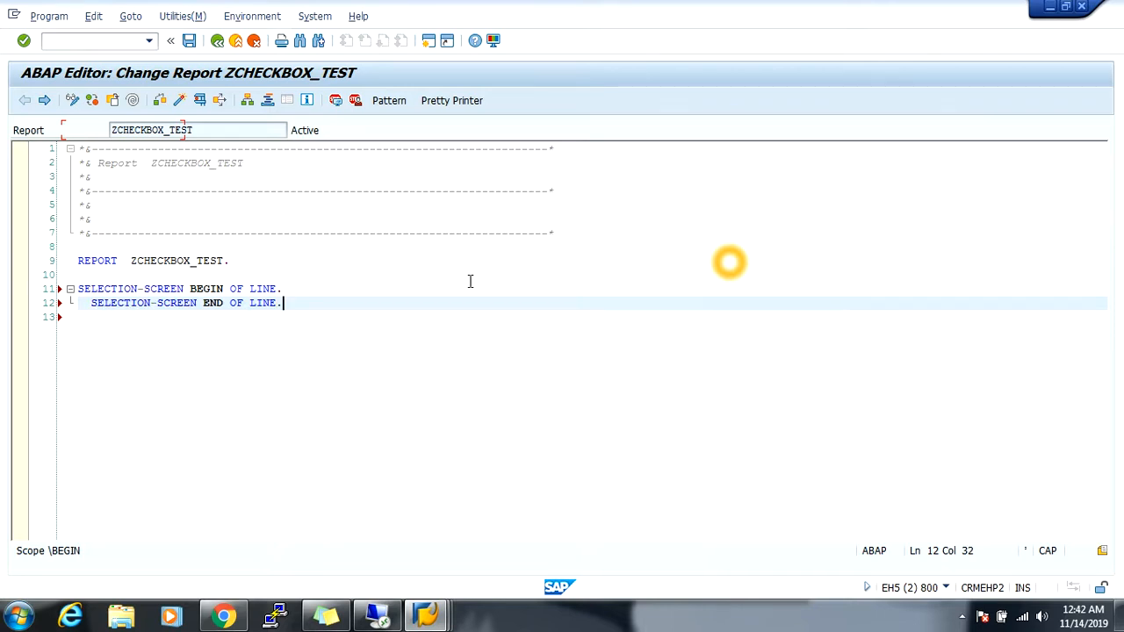
Step: Add SELECTION-SCREEN POSITION 10 on a new line after BEGIN OF LINE
left_click(281, 288)
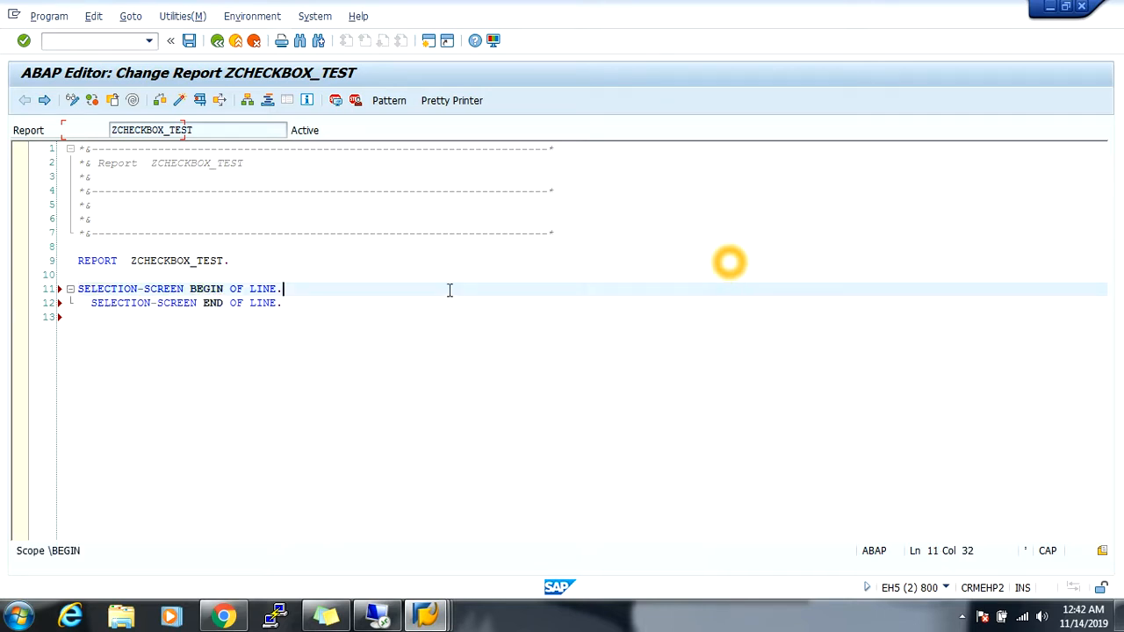
key("Enter")
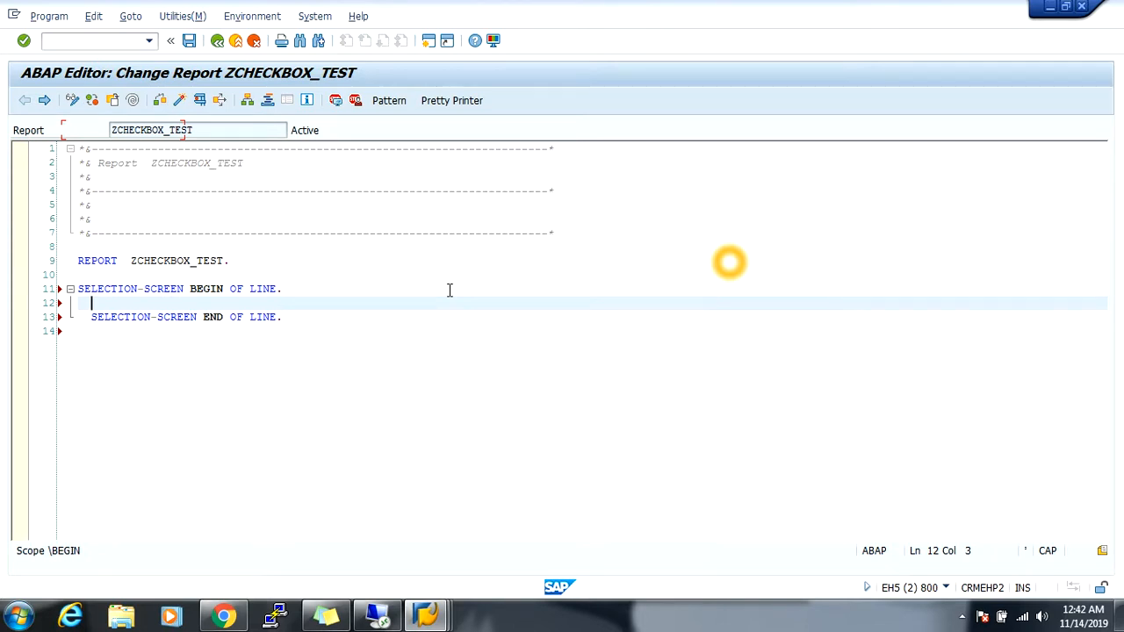
type("SE")
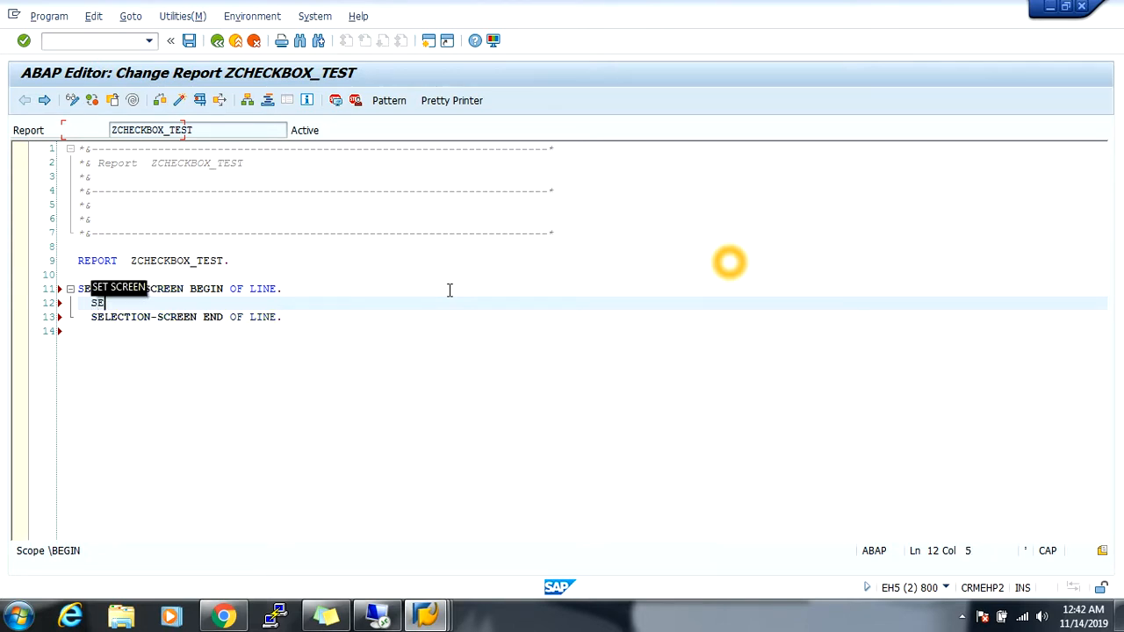
type("LECTION-SCREEN")
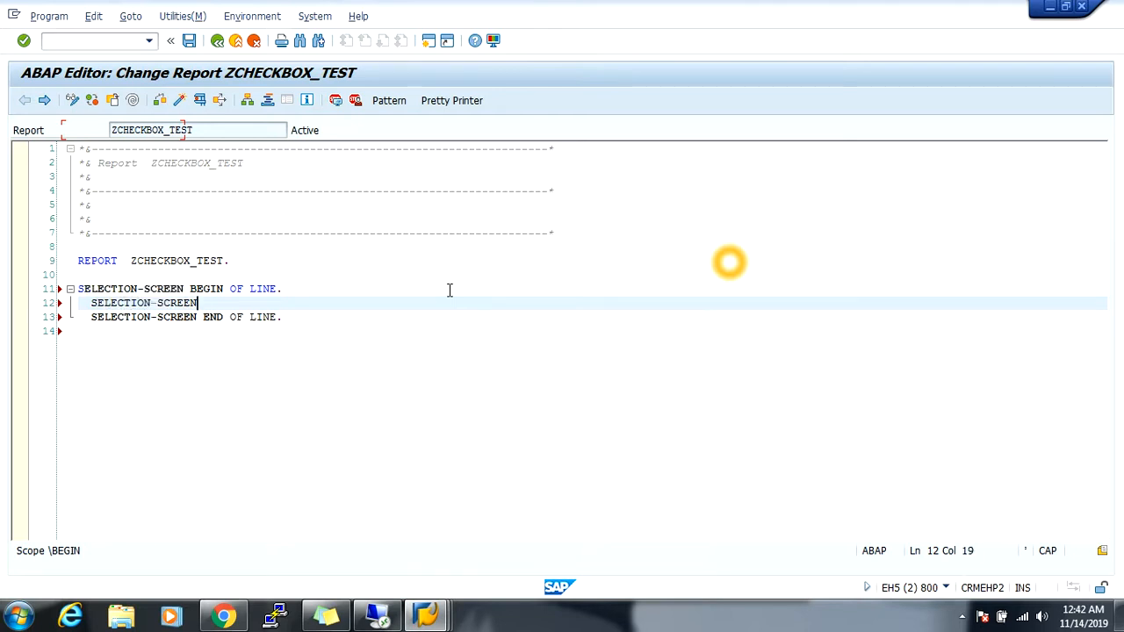
type("POSITION")
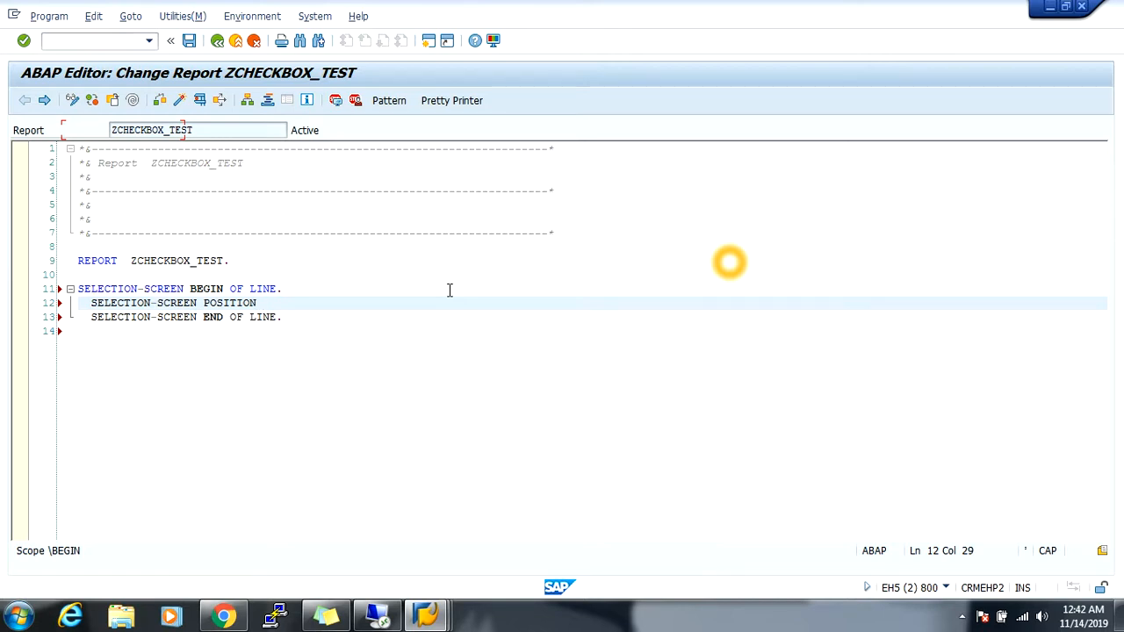
type("10.")
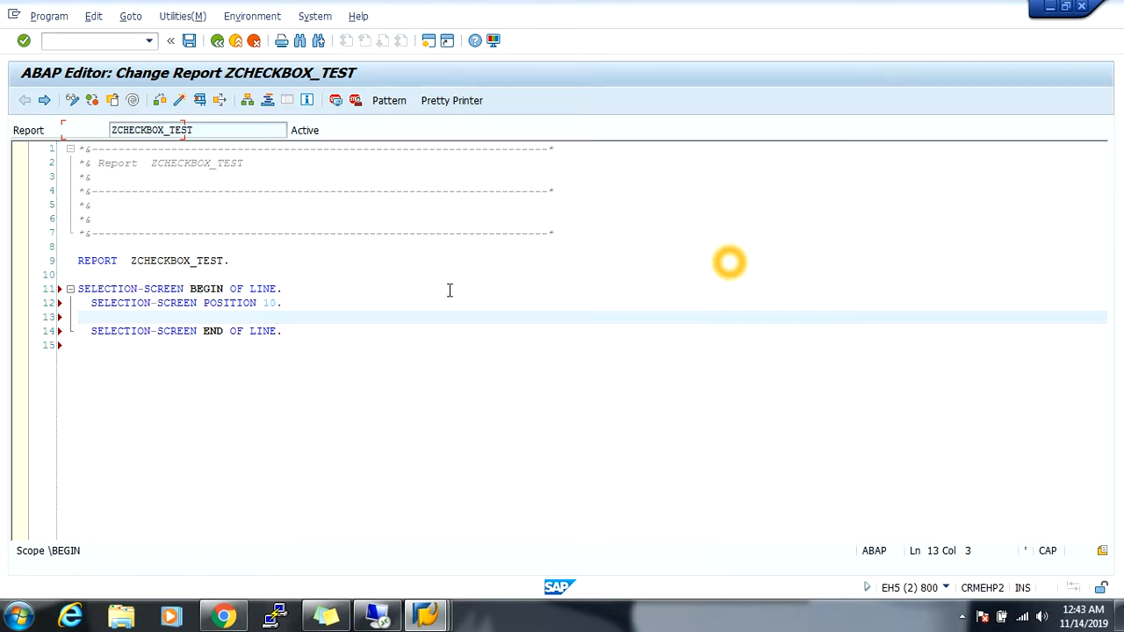
Step: Declare PARAMETERS C1 AS CHECKBOX below the position statement
type("P")
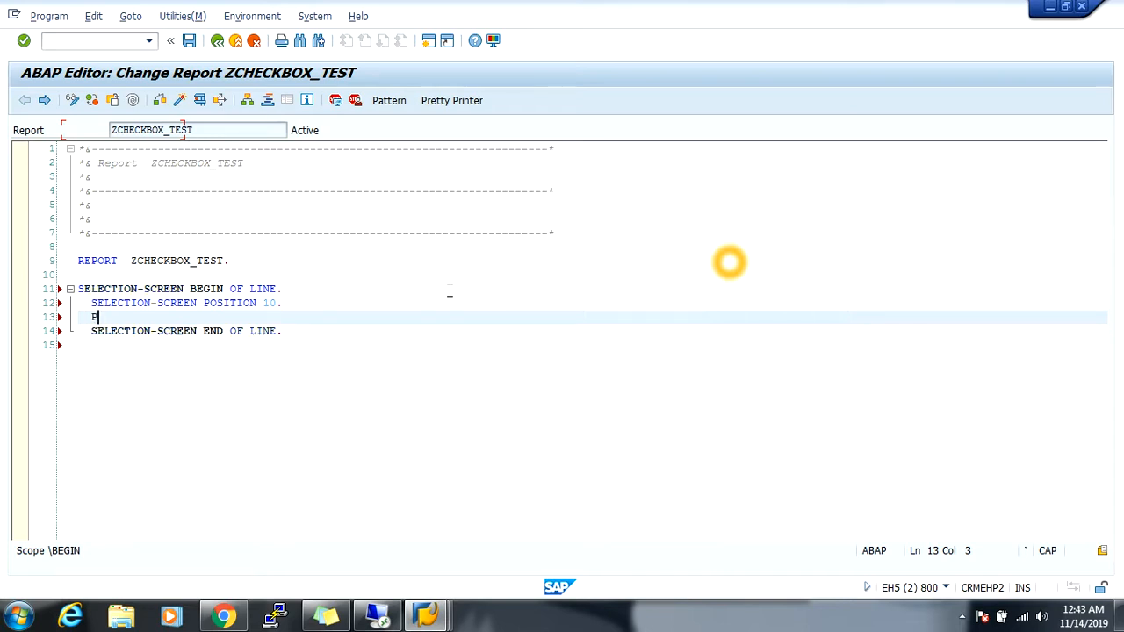
type("ARAMETERS")
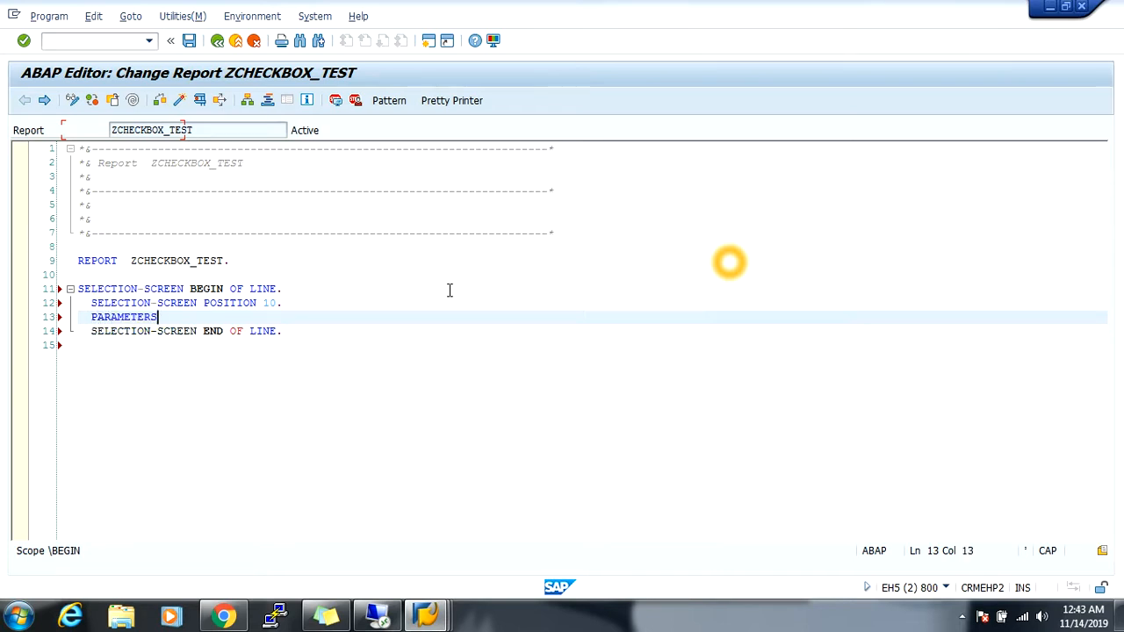
type("C1")
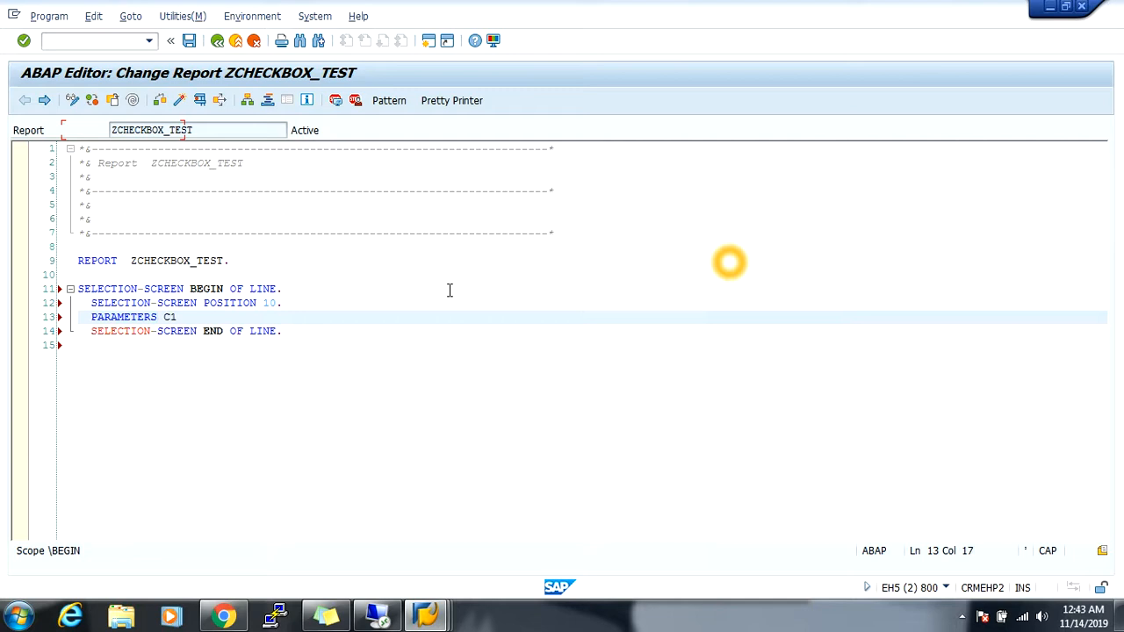
type("AS")
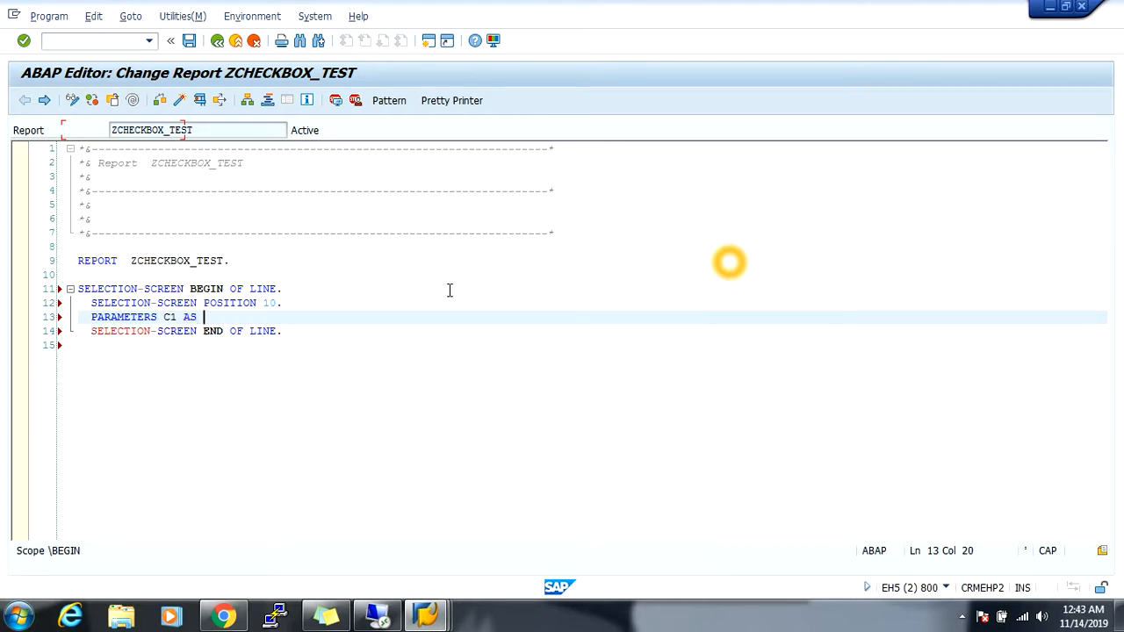
type("CHECKBOX")
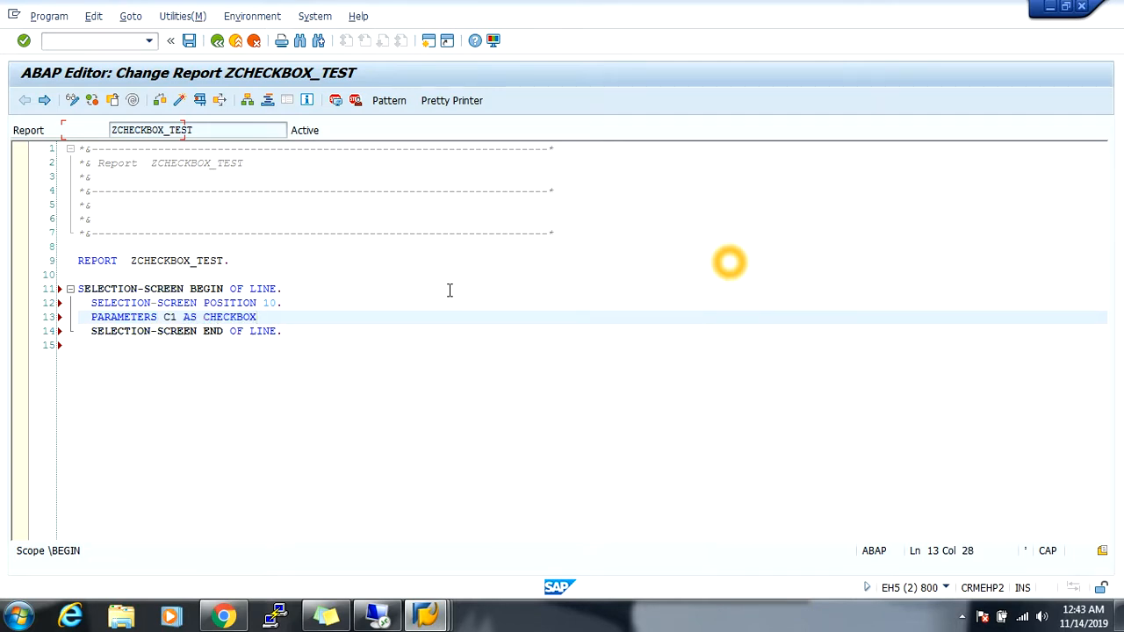
key("Enter")
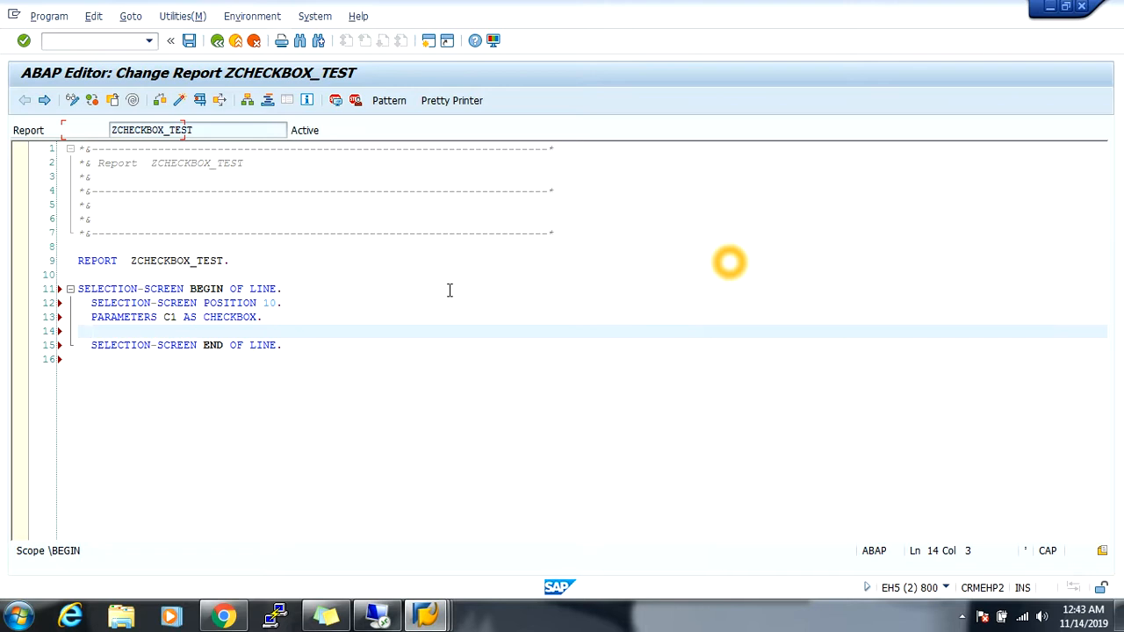
Step: Add SELECTION-SCREEN COMMENT 12(20) TEXT-001 as the label for C1
type("SELECT")
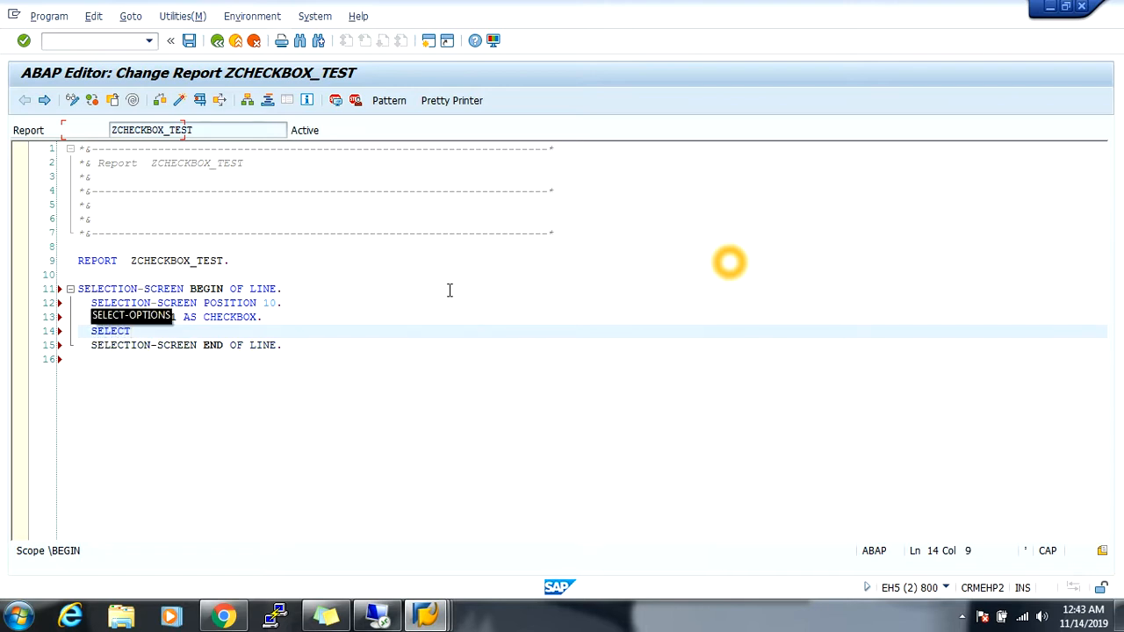
type("ION-SCREEN")
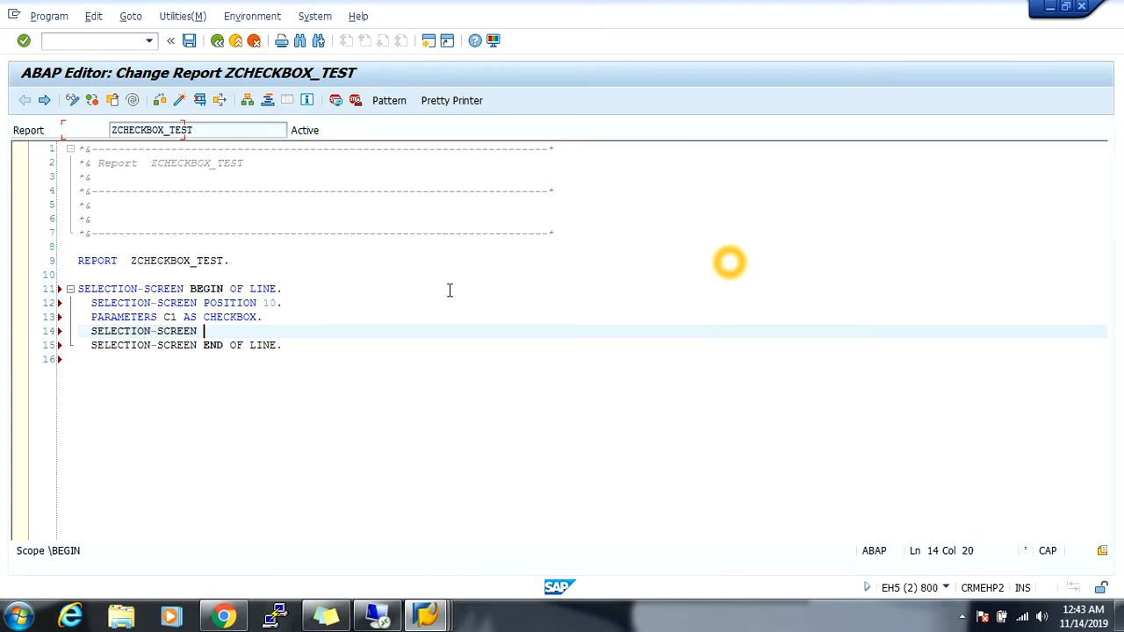
type("COMMENT")
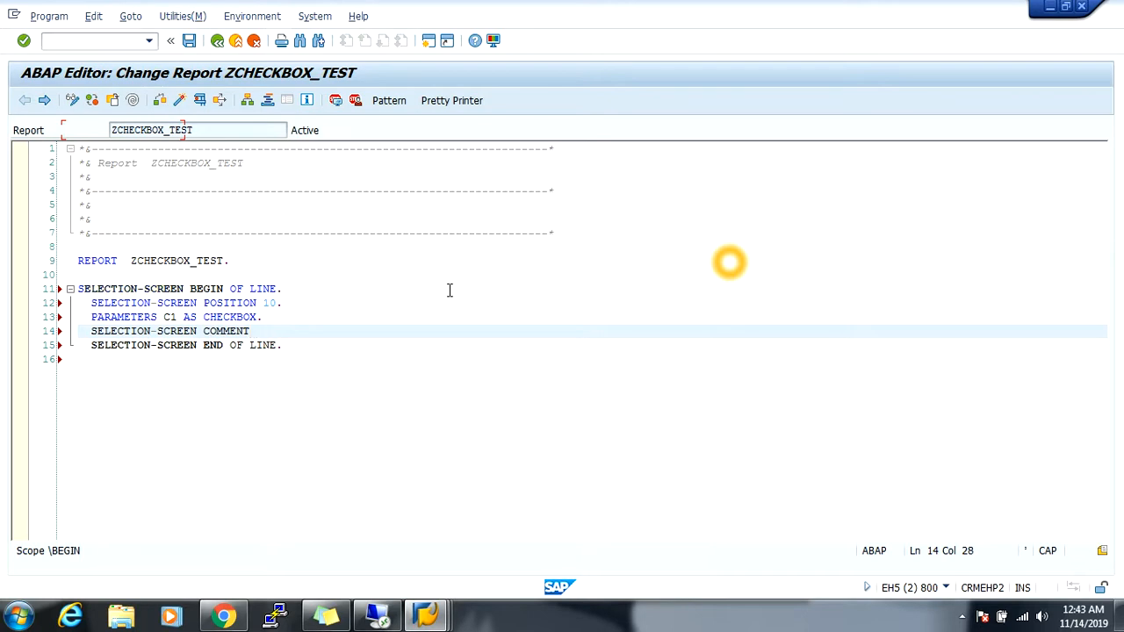
type("12 (")
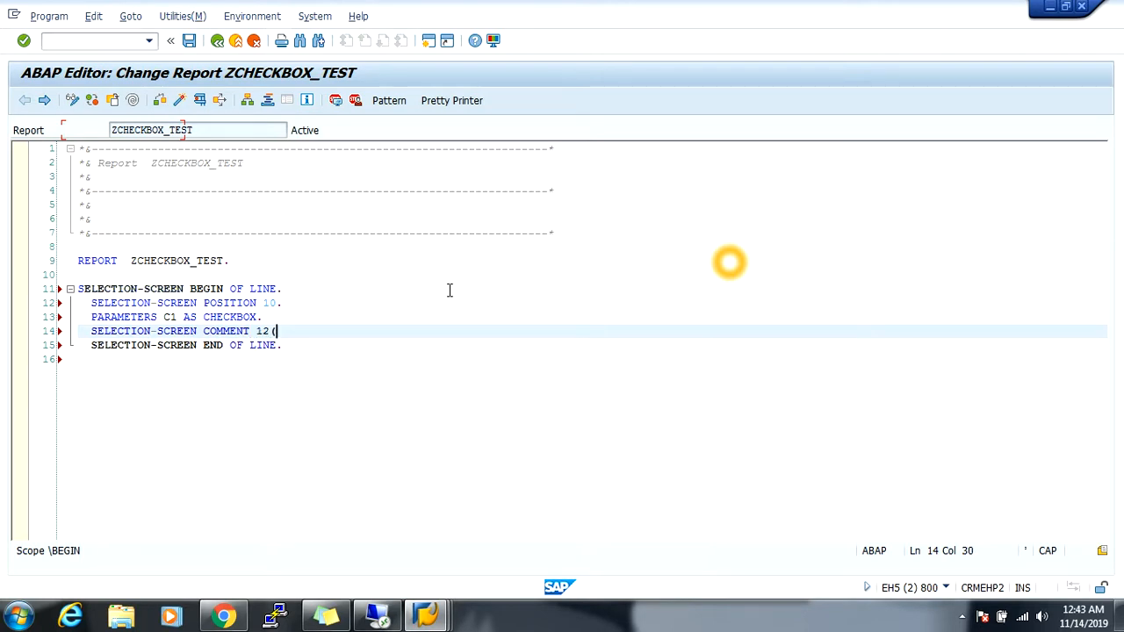
type("20)")
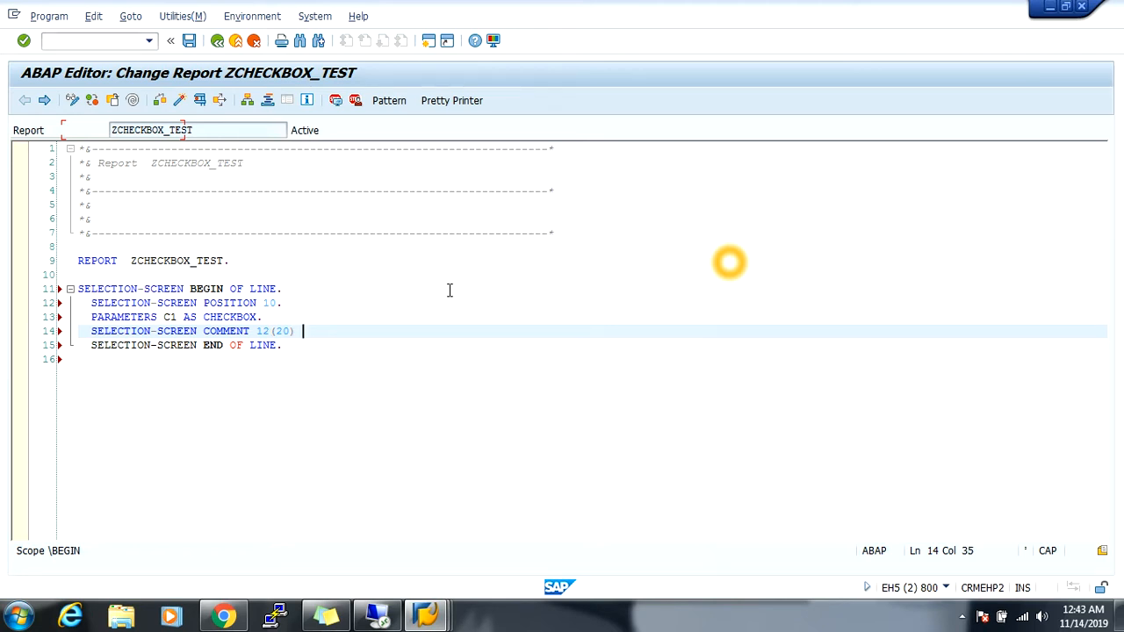
type("TEXT-001.")
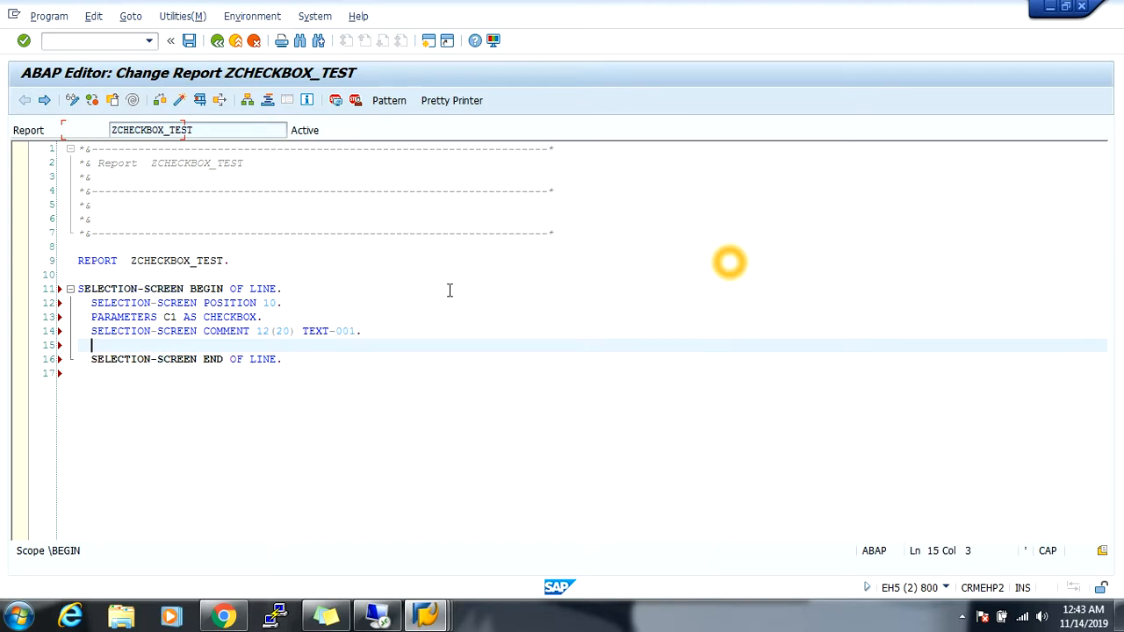
key("Enter")
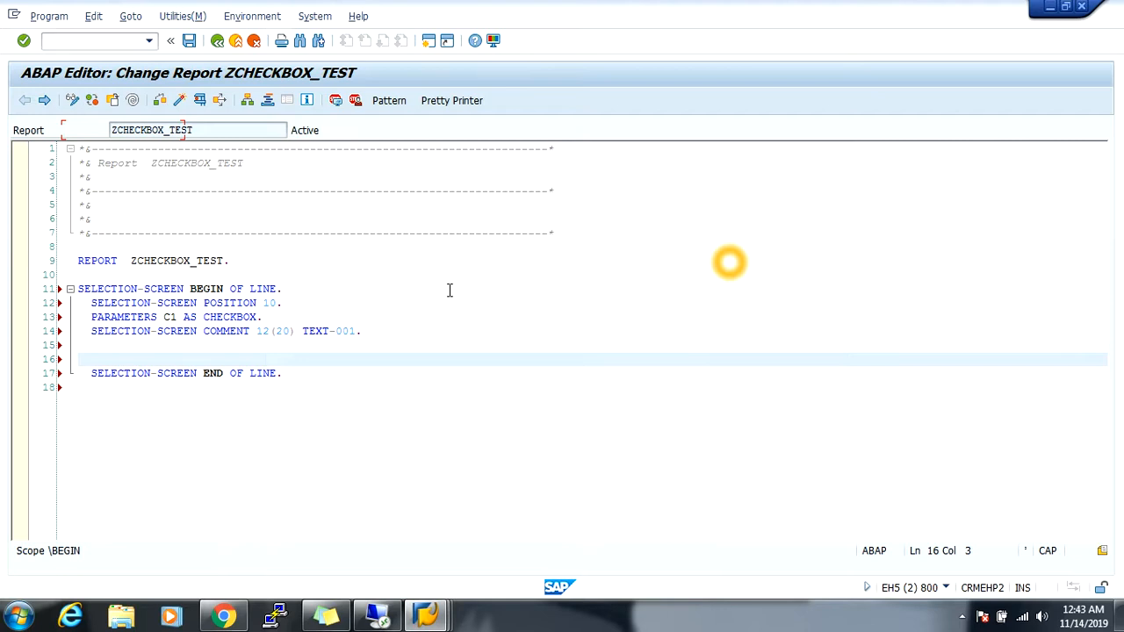
Step: Add a later SELECTION-SCREEN POSITION and declare PARAMETERS C2 AS CHECKBOX
type("SELECTION-SCREEN")
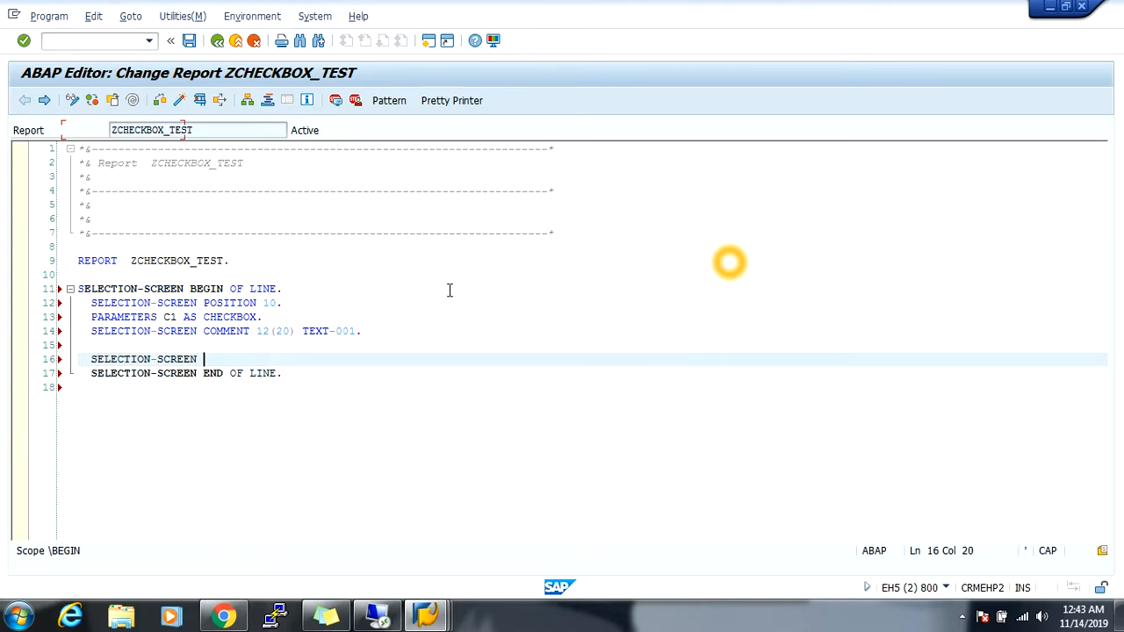
type("POSITION")
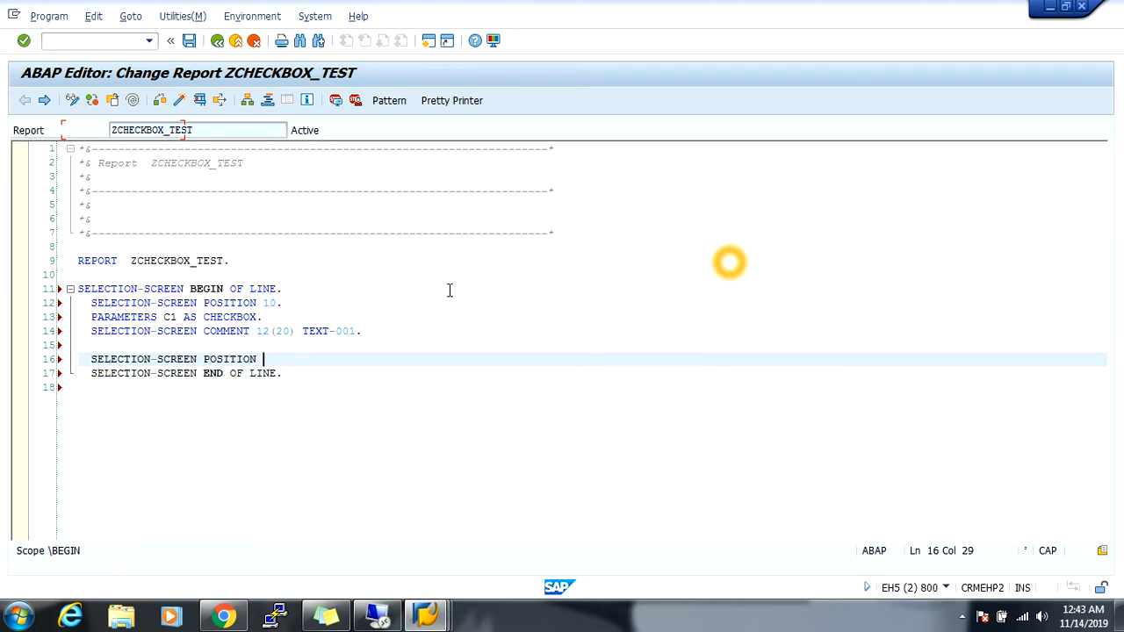
type("30")
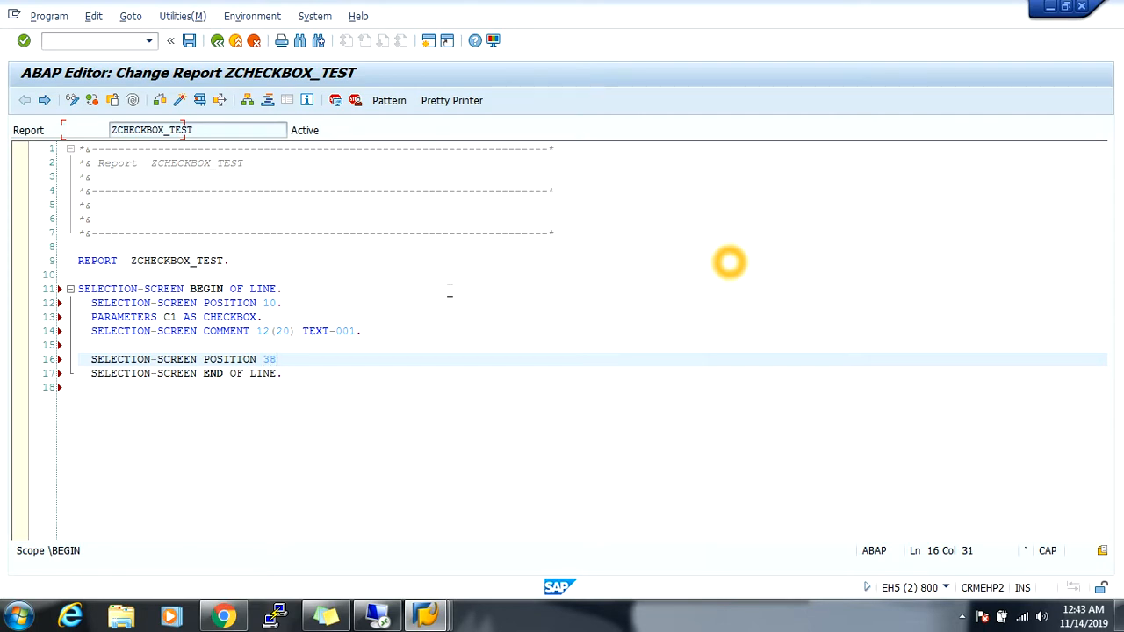
type(".")
type("PARAMETERS C")
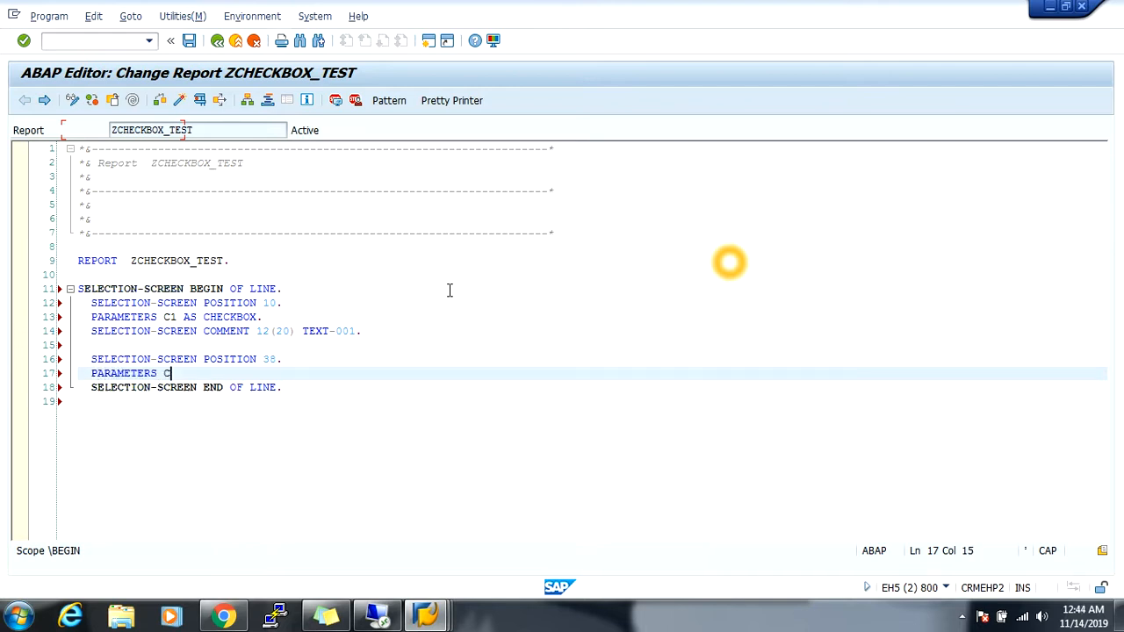
type("2 AS CHECKBOX")
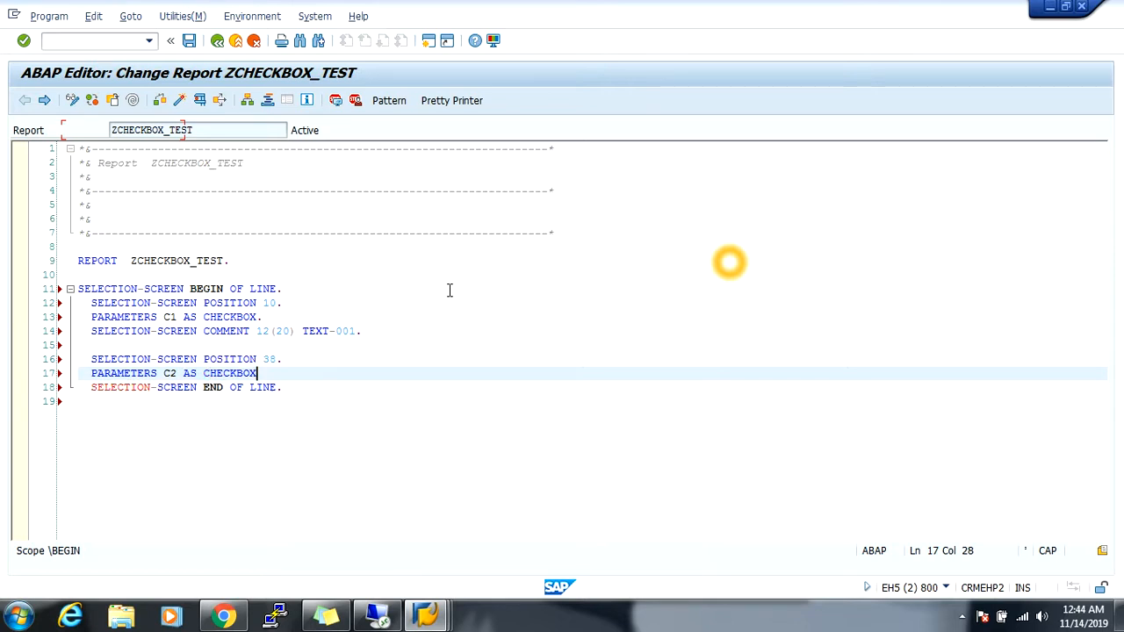
type(".")
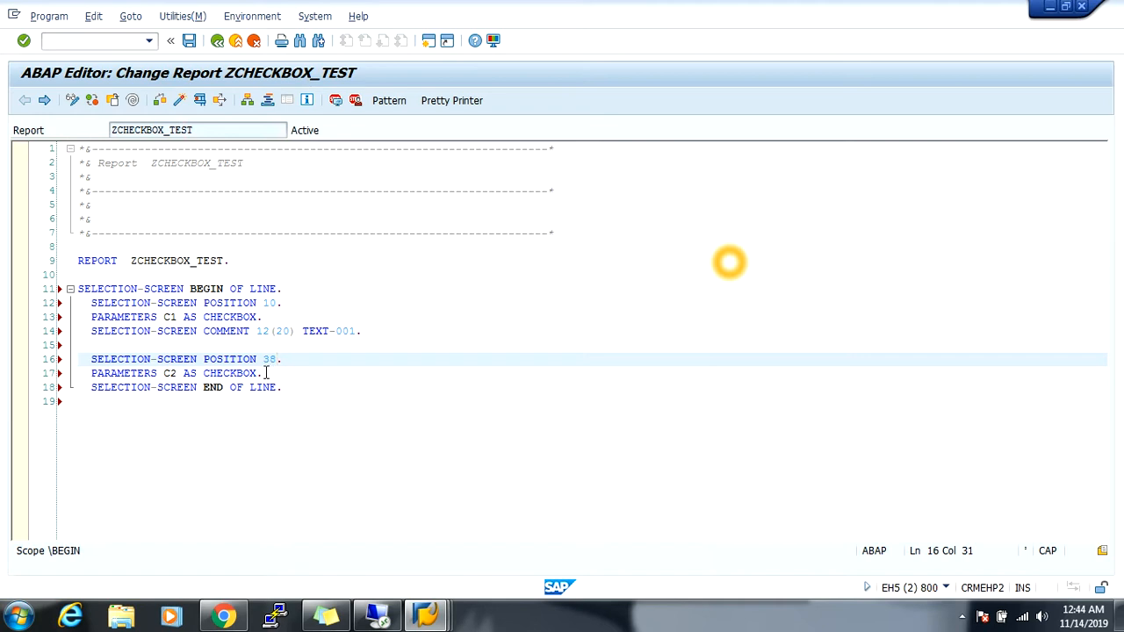
Step: Add SELECTION-SCREEN COMMENT 40(20) TEXT-002 after C2 and save the report
left_click(264, 372)
type("SELECTION-SCREEN")
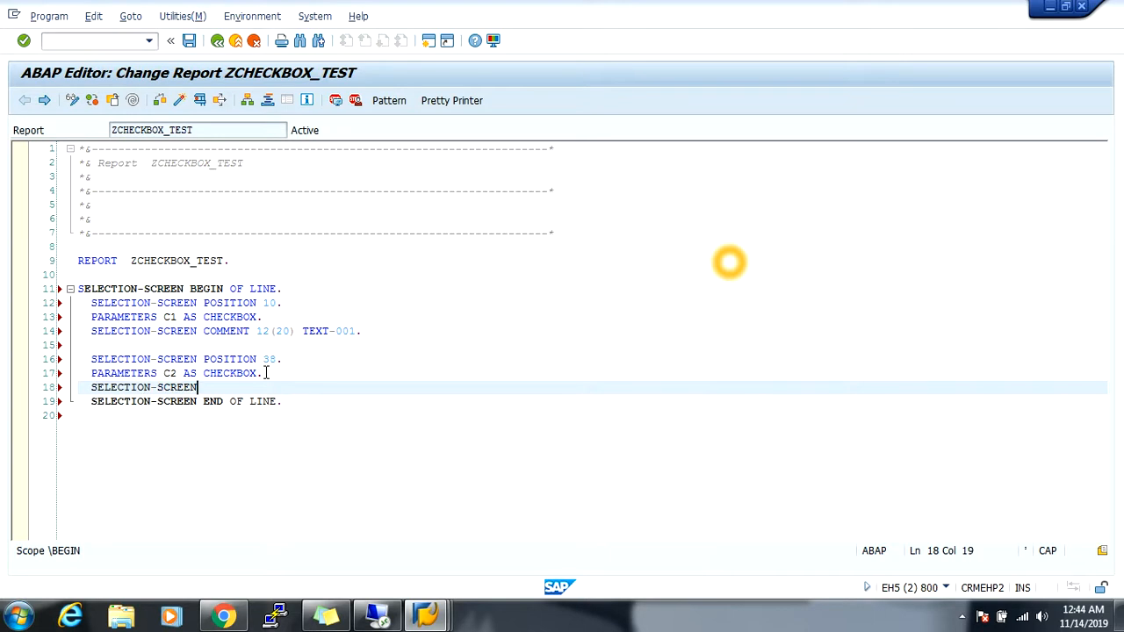
type("COMMENT")
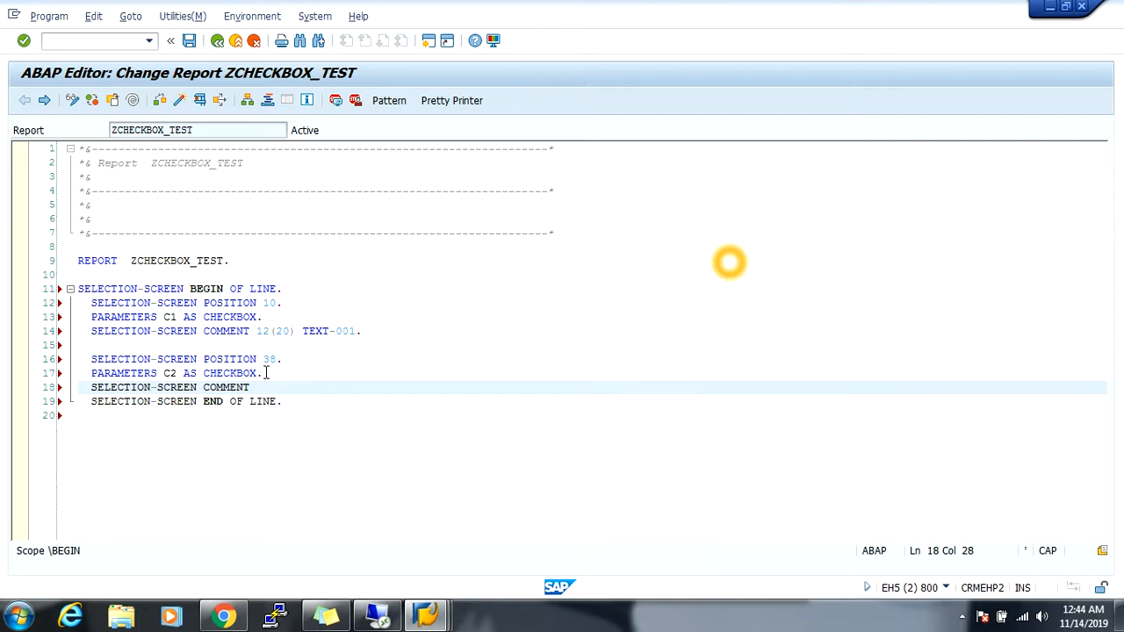
type("40")
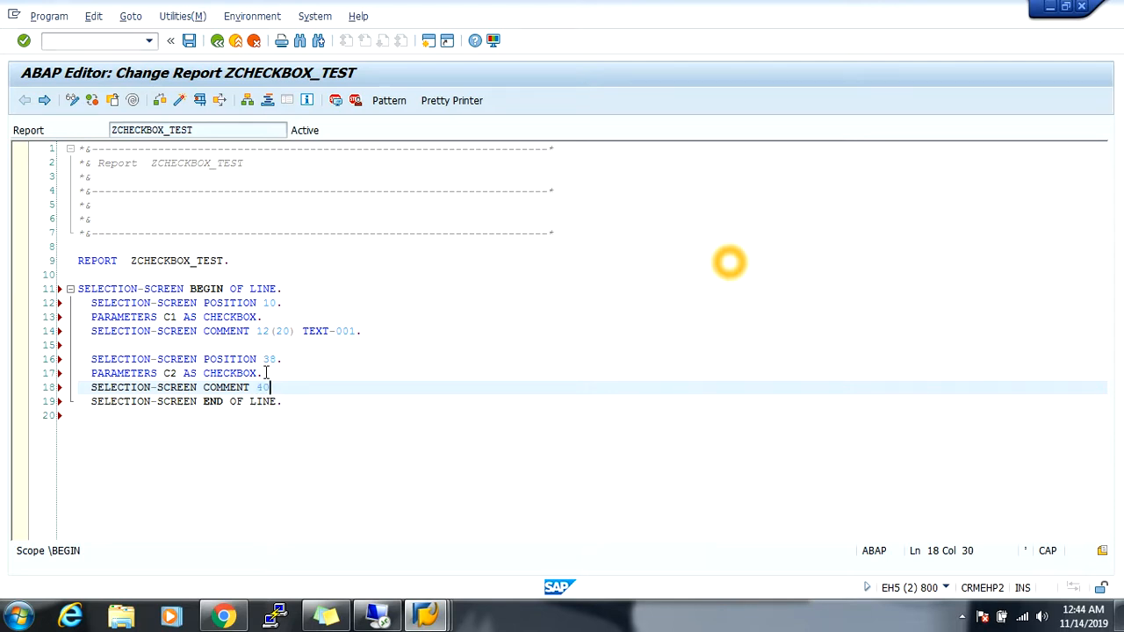
type("(20")
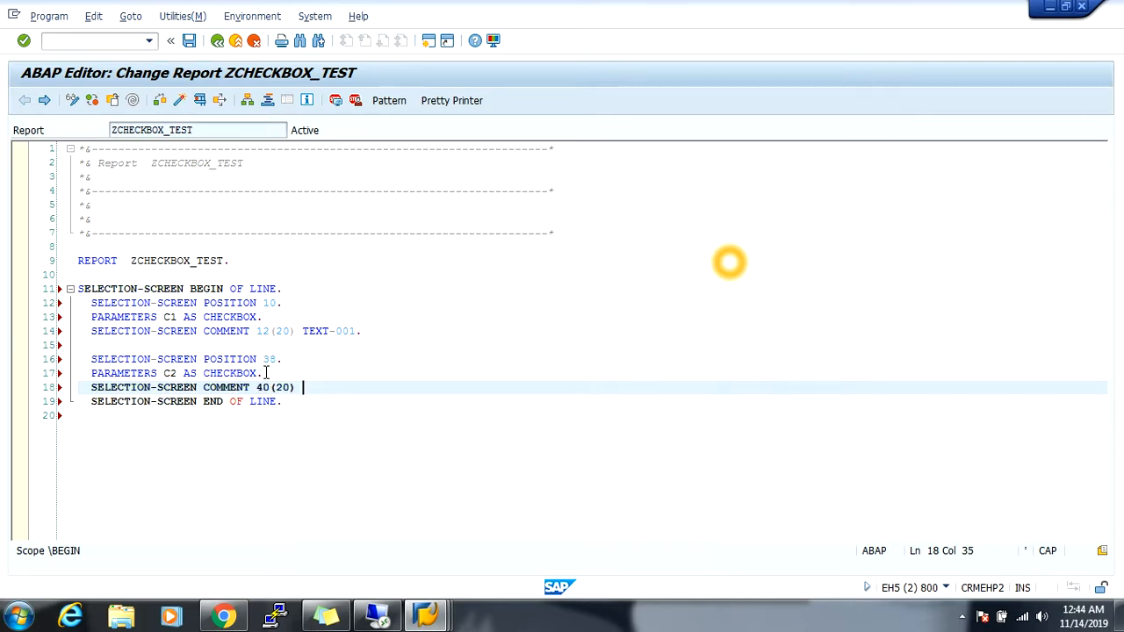
type("TEXT-")
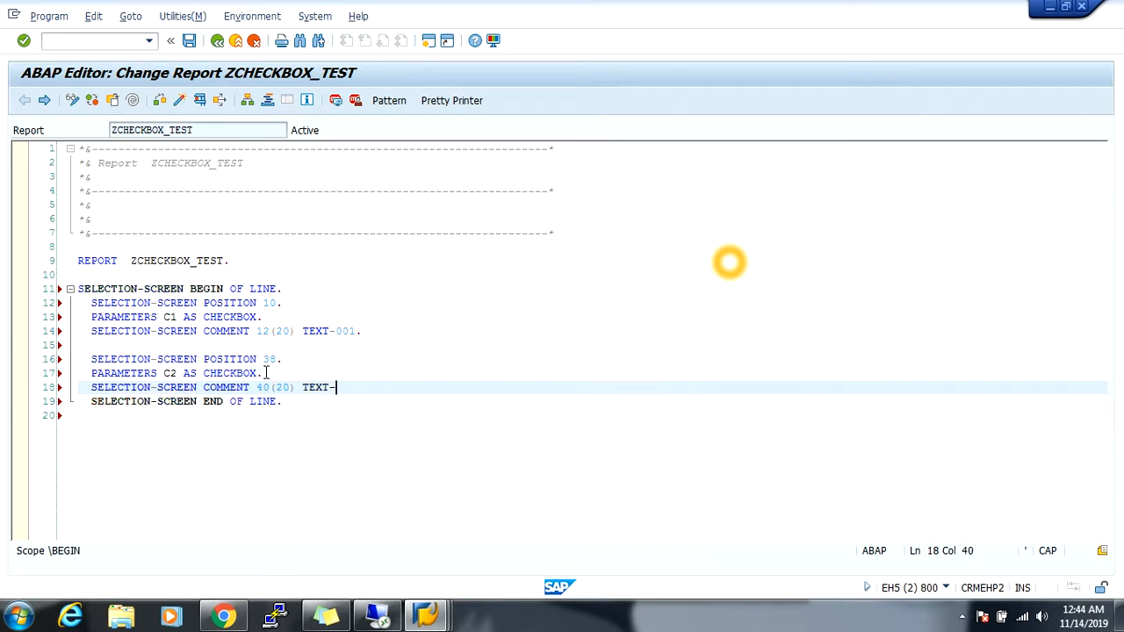
type("002.")
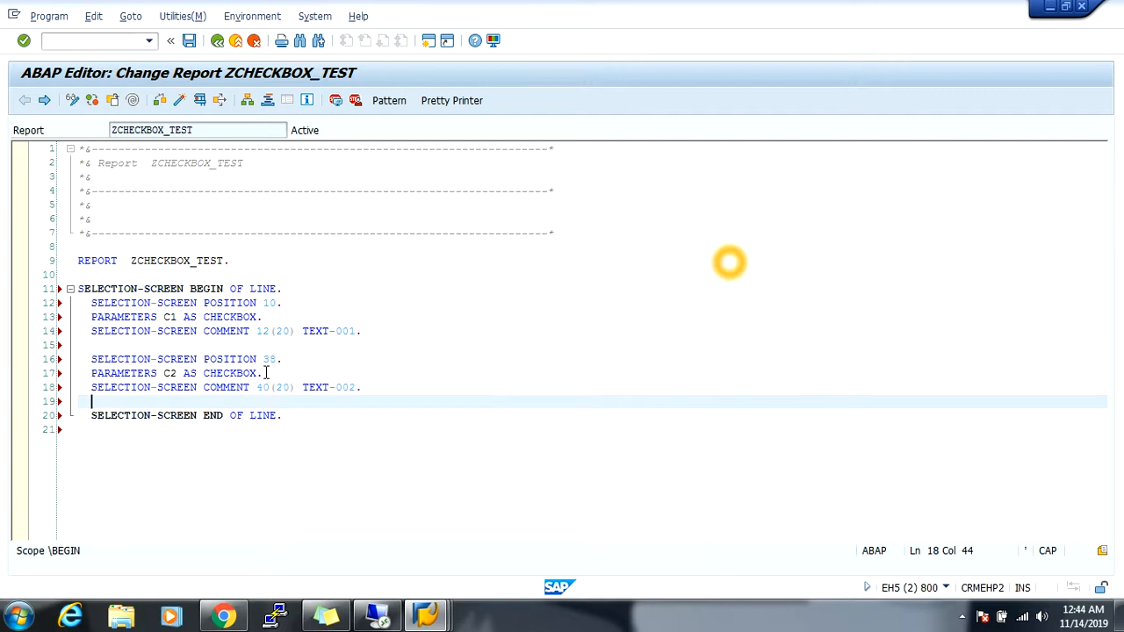
key("Ctrl+s")
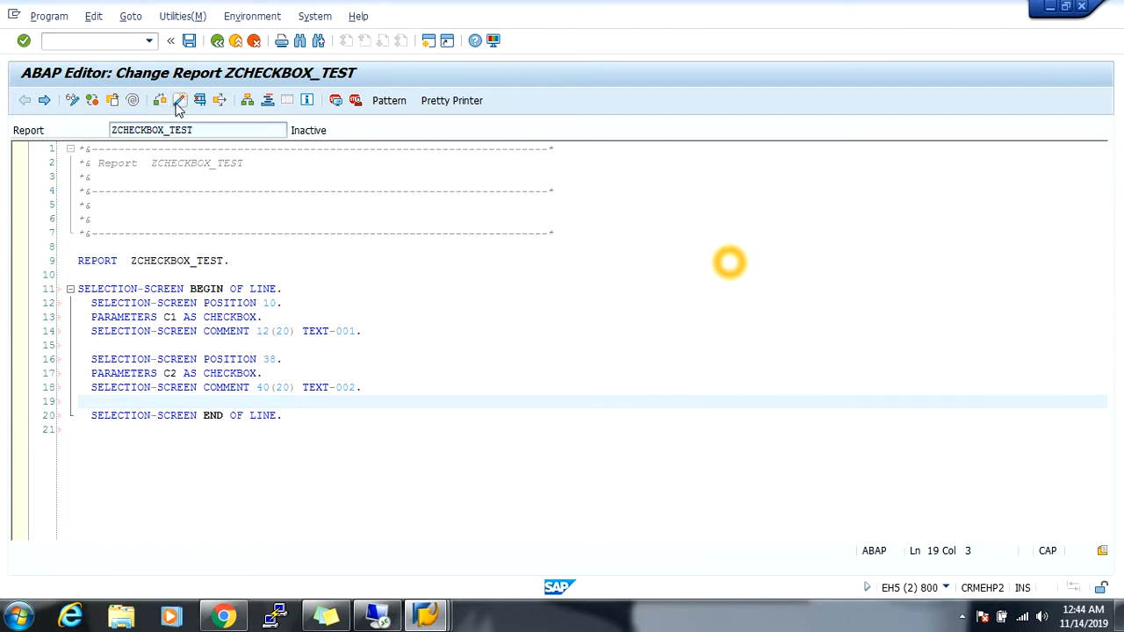
Step: Activate the report and edit the text symbols to CHECKBOX-A and CHECKBOX-B
left_click(201, 98)
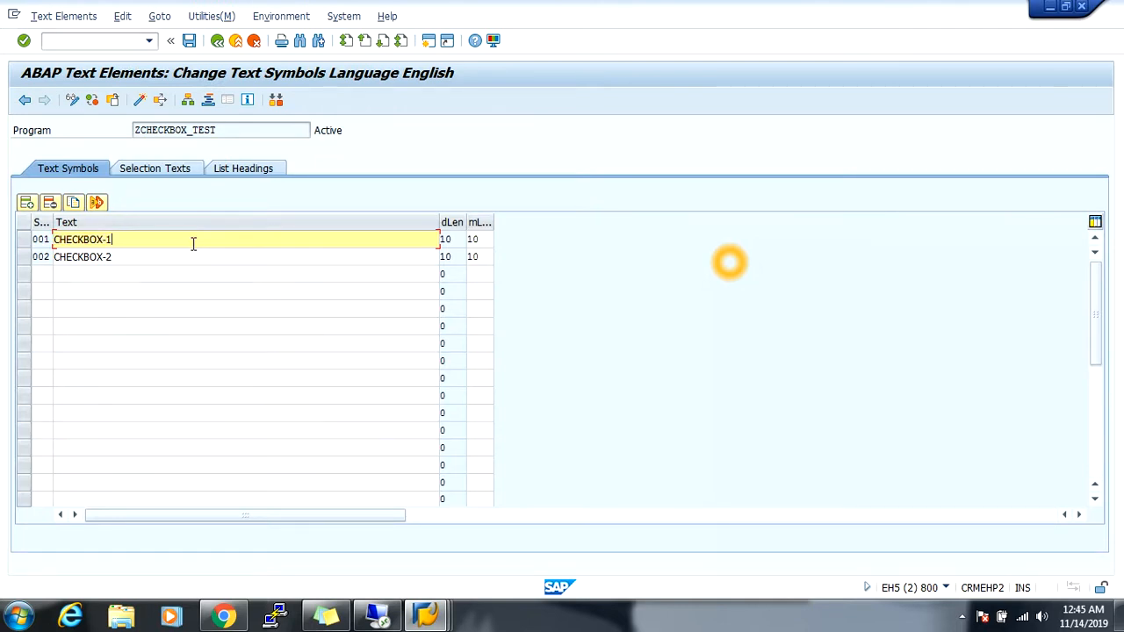
key("Backspace")
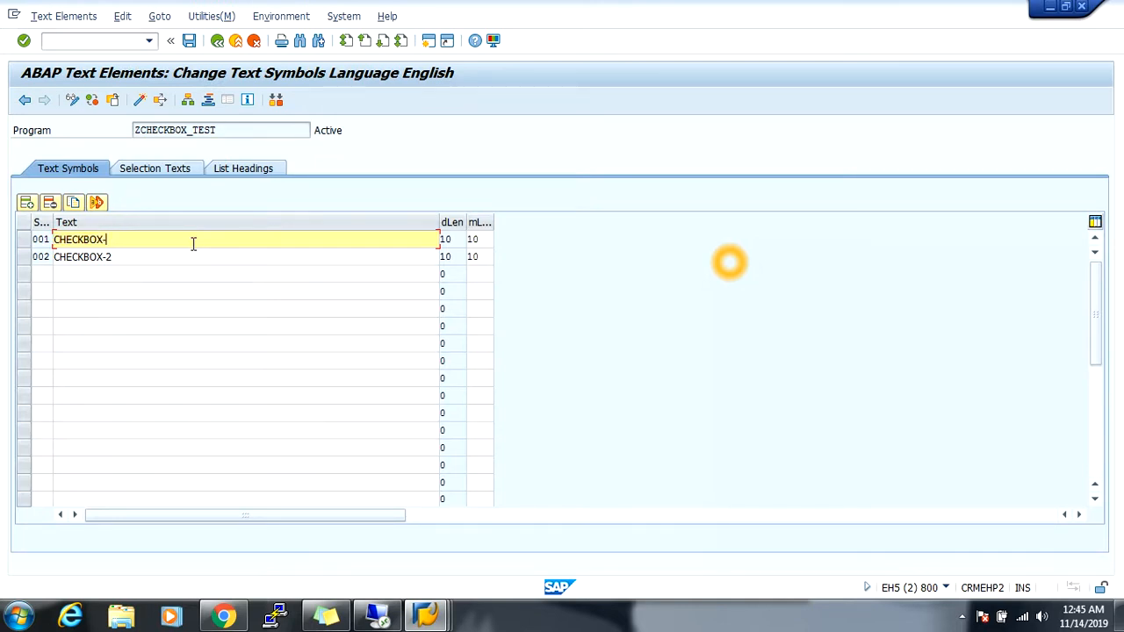
key("Backspace")
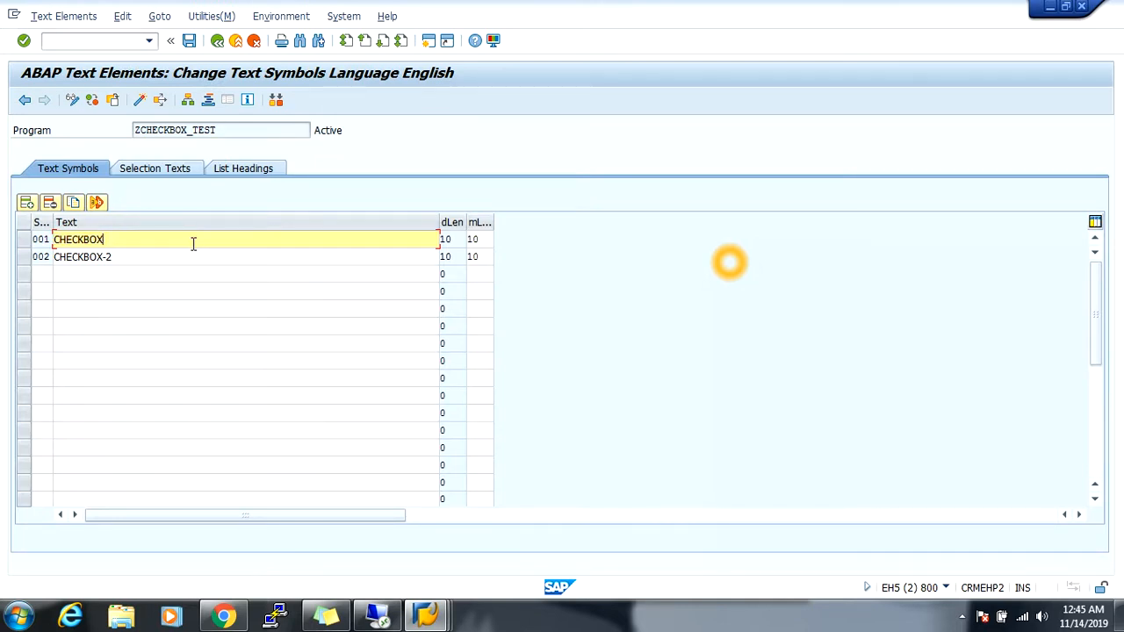
type("-A")
left_click(246, 256)
type("B")
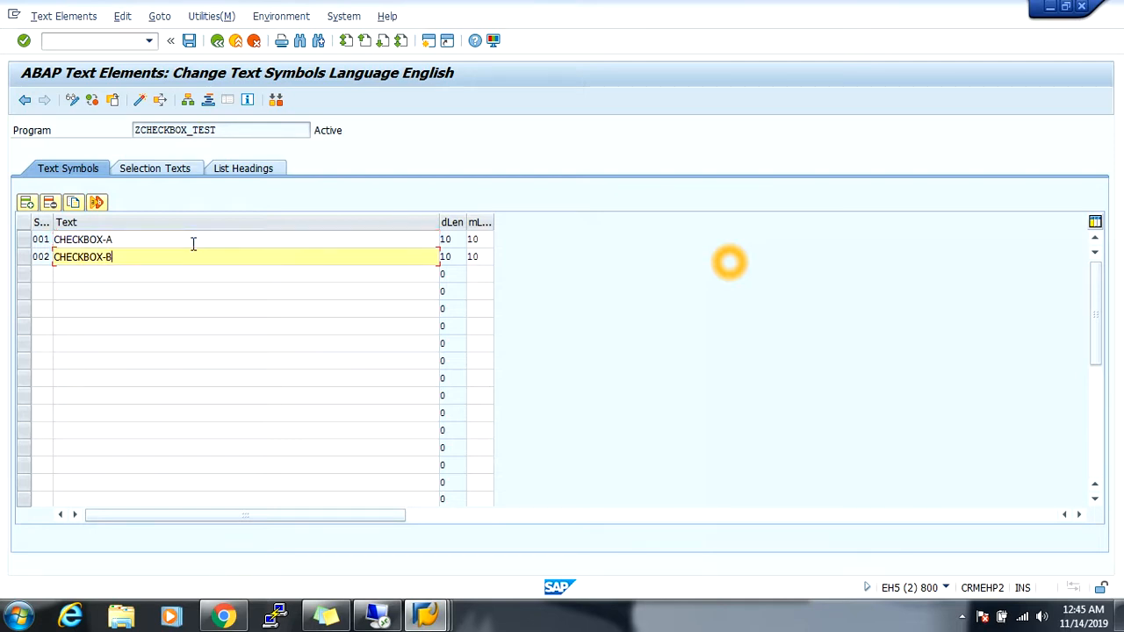
mouse_move(190, 40)
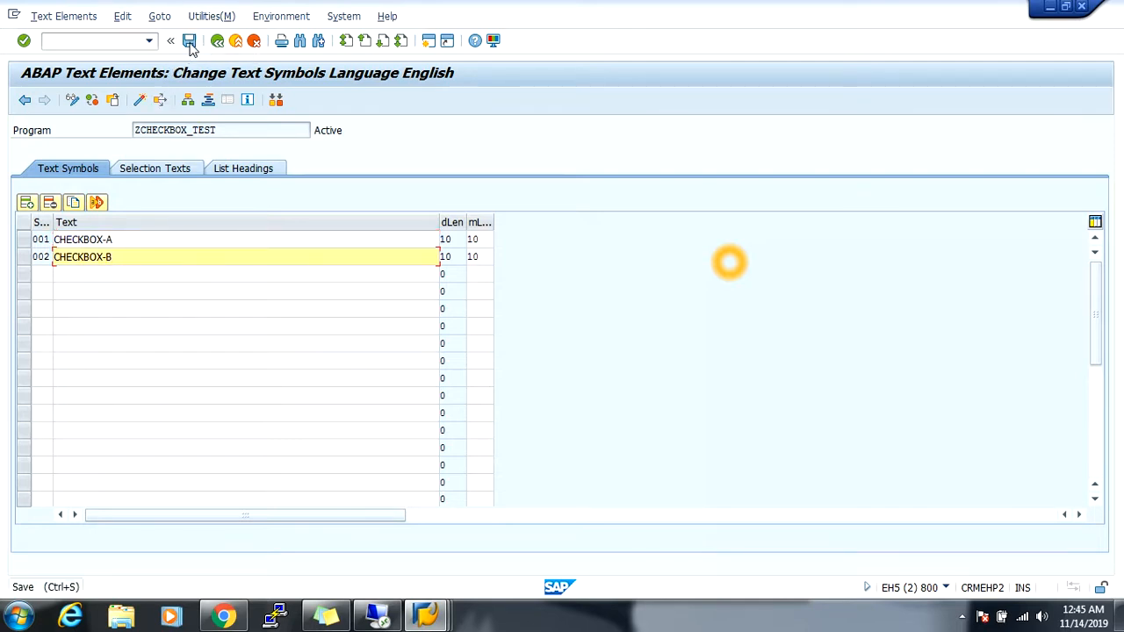
Step: Save and activate the text symbols, then run the report to show both checkboxes
left_click(190, 41)
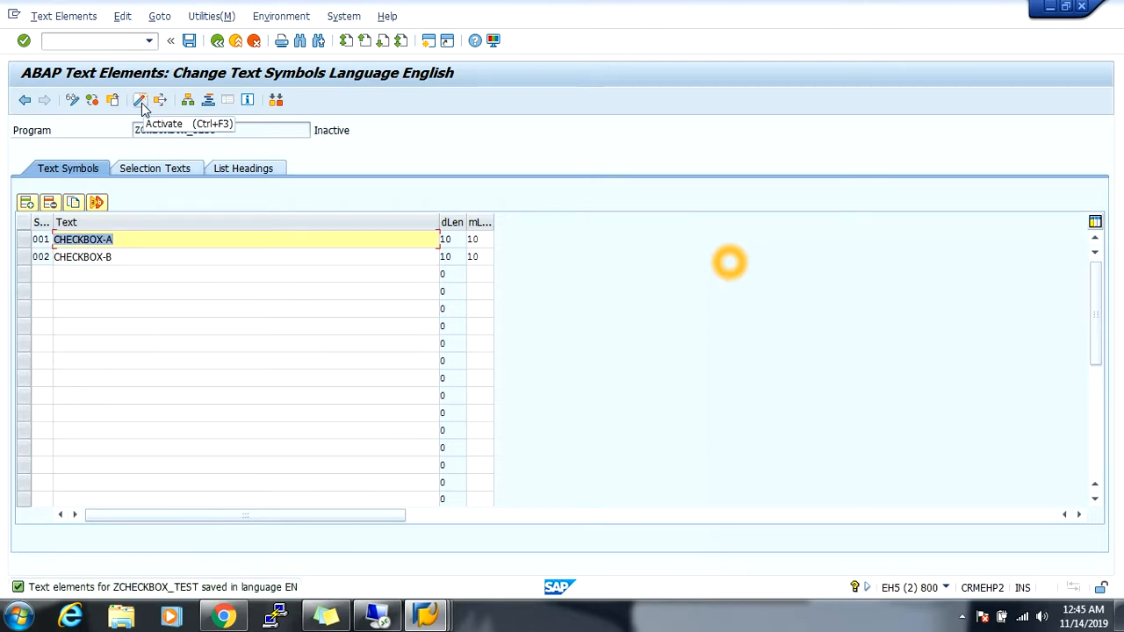
left_click(140, 98)
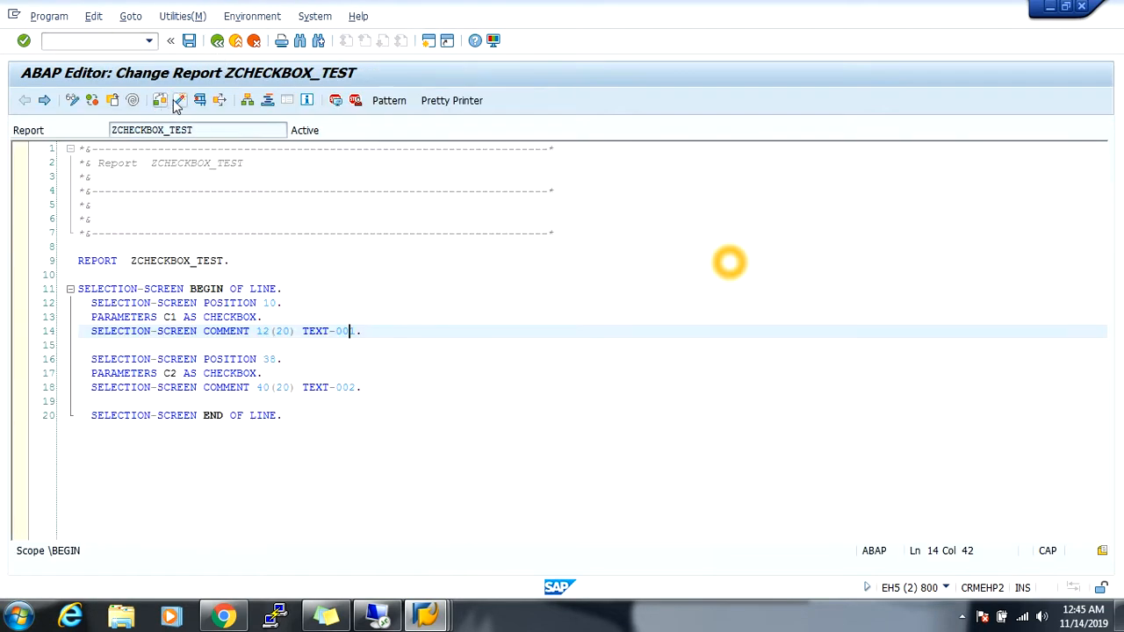
left_click(160, 98)
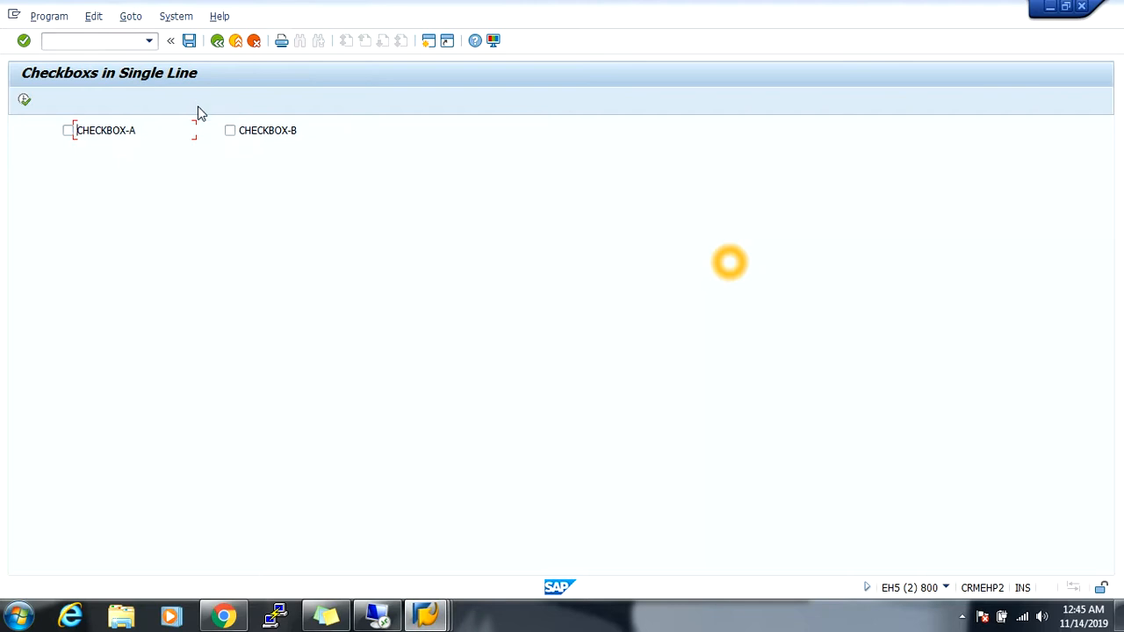
mouse_move(141, 158)
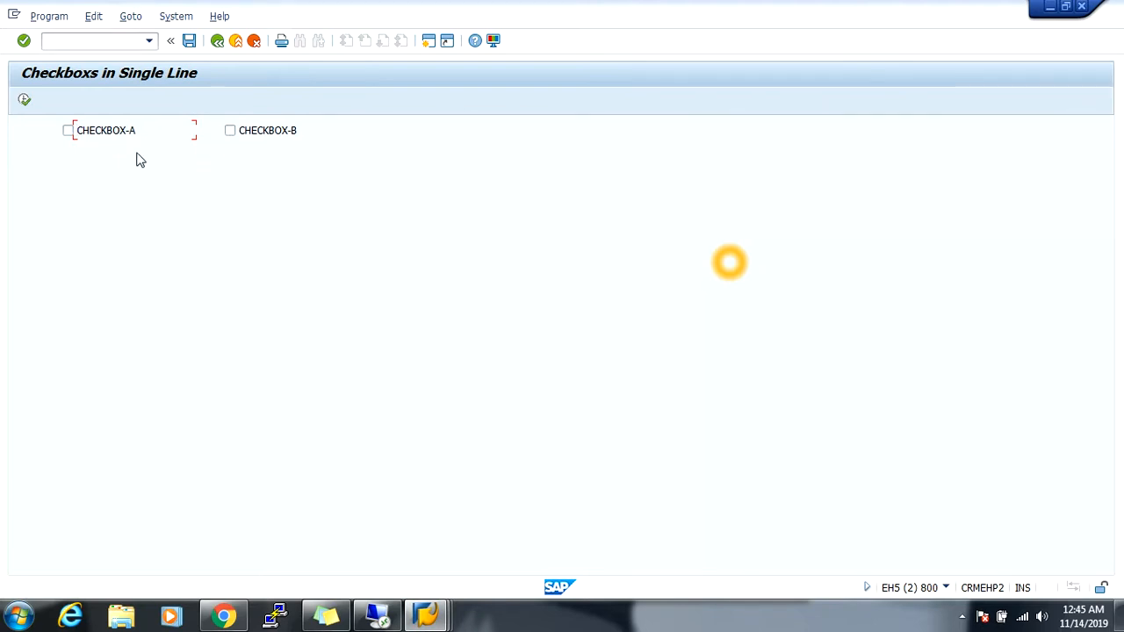
left_click(68, 130)
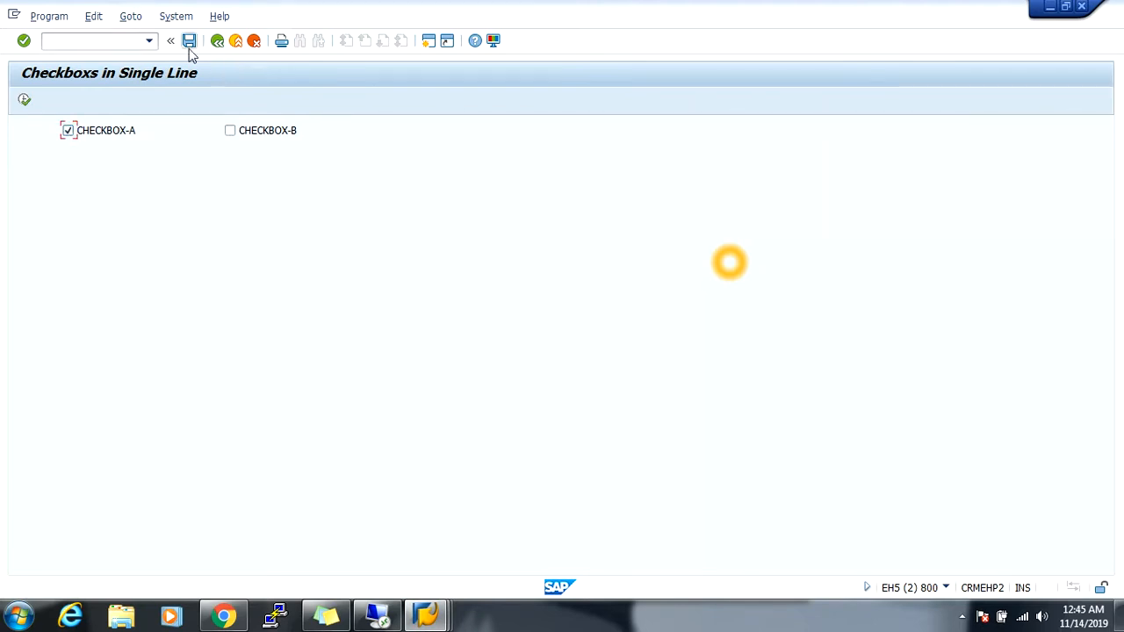
left_click(68, 130)
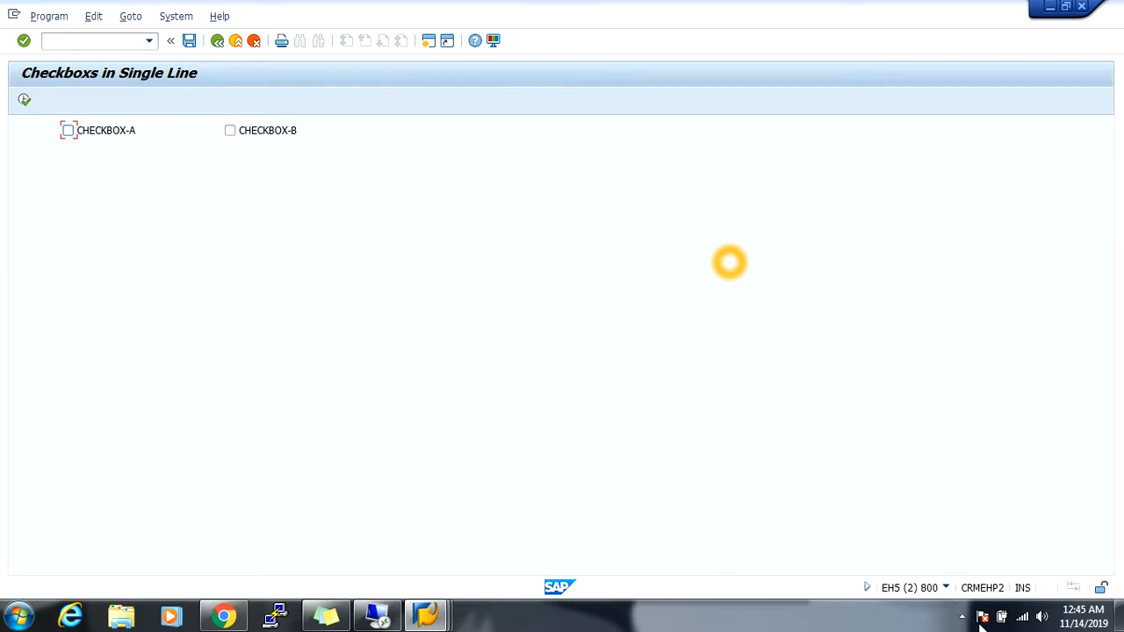
mouse_move(439, 207)
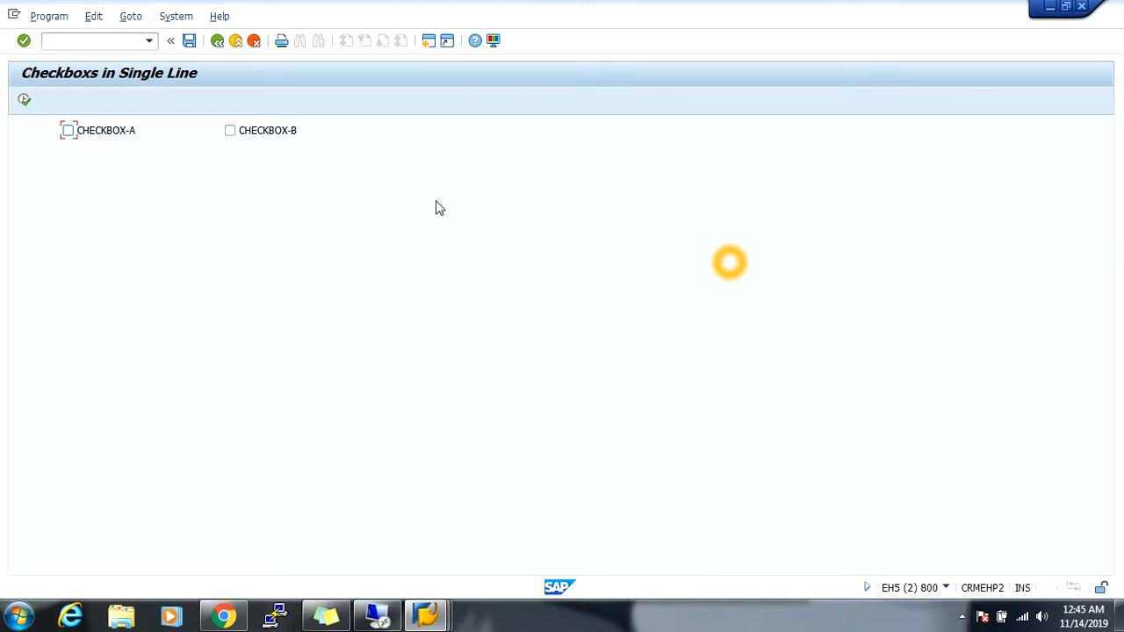